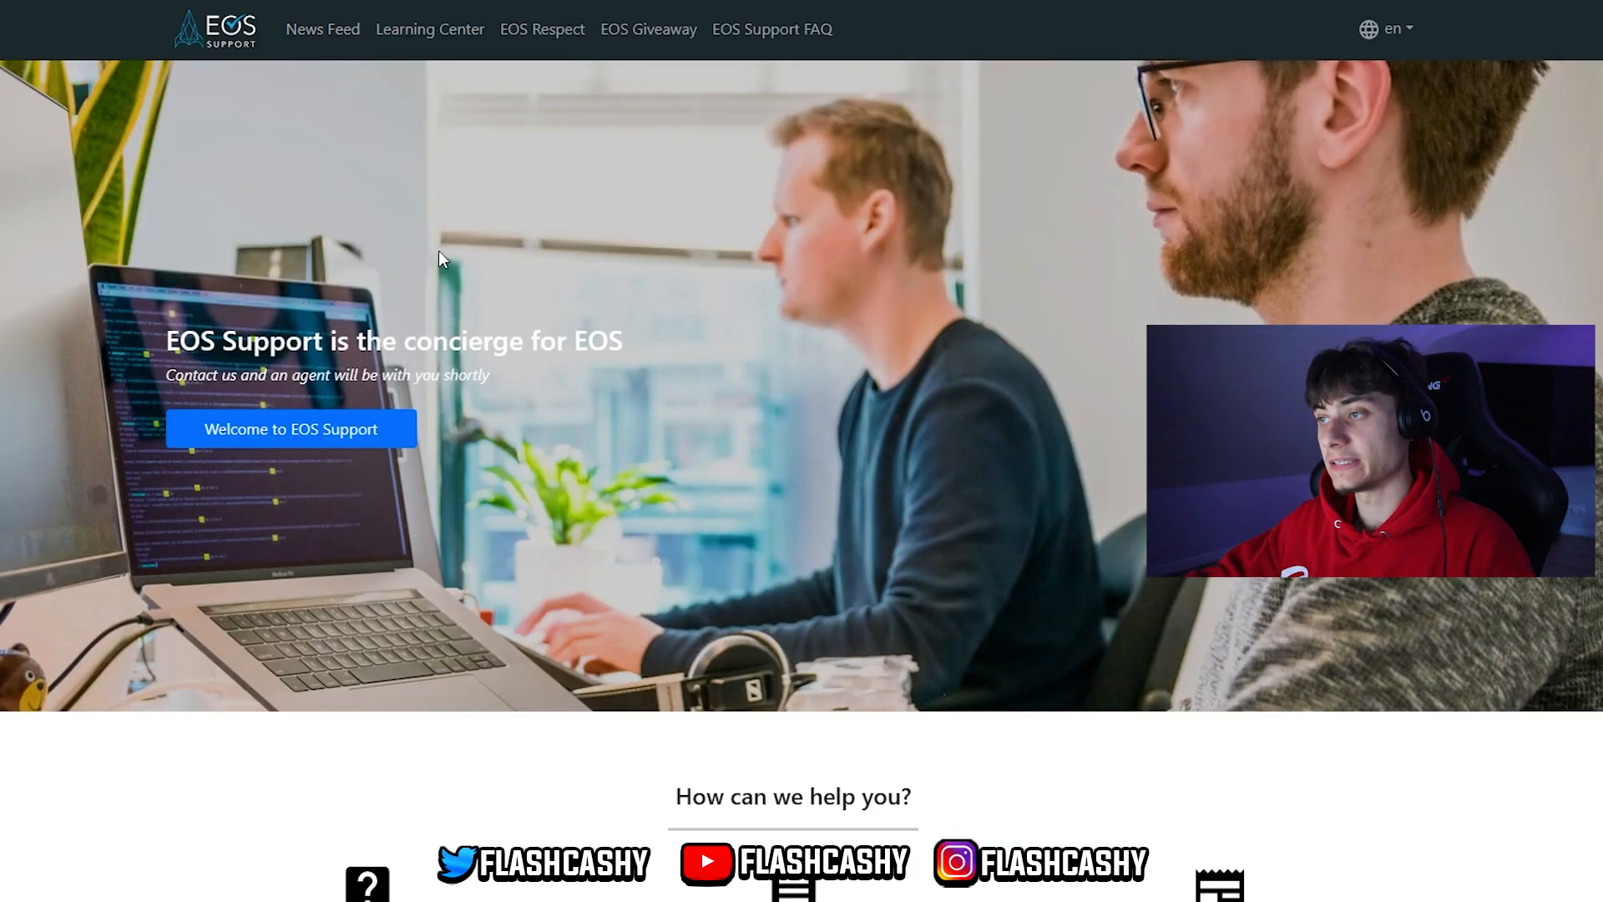
Scroll the EOS Support home page down to the 'How can we help you?' section
scroll(down, 3)
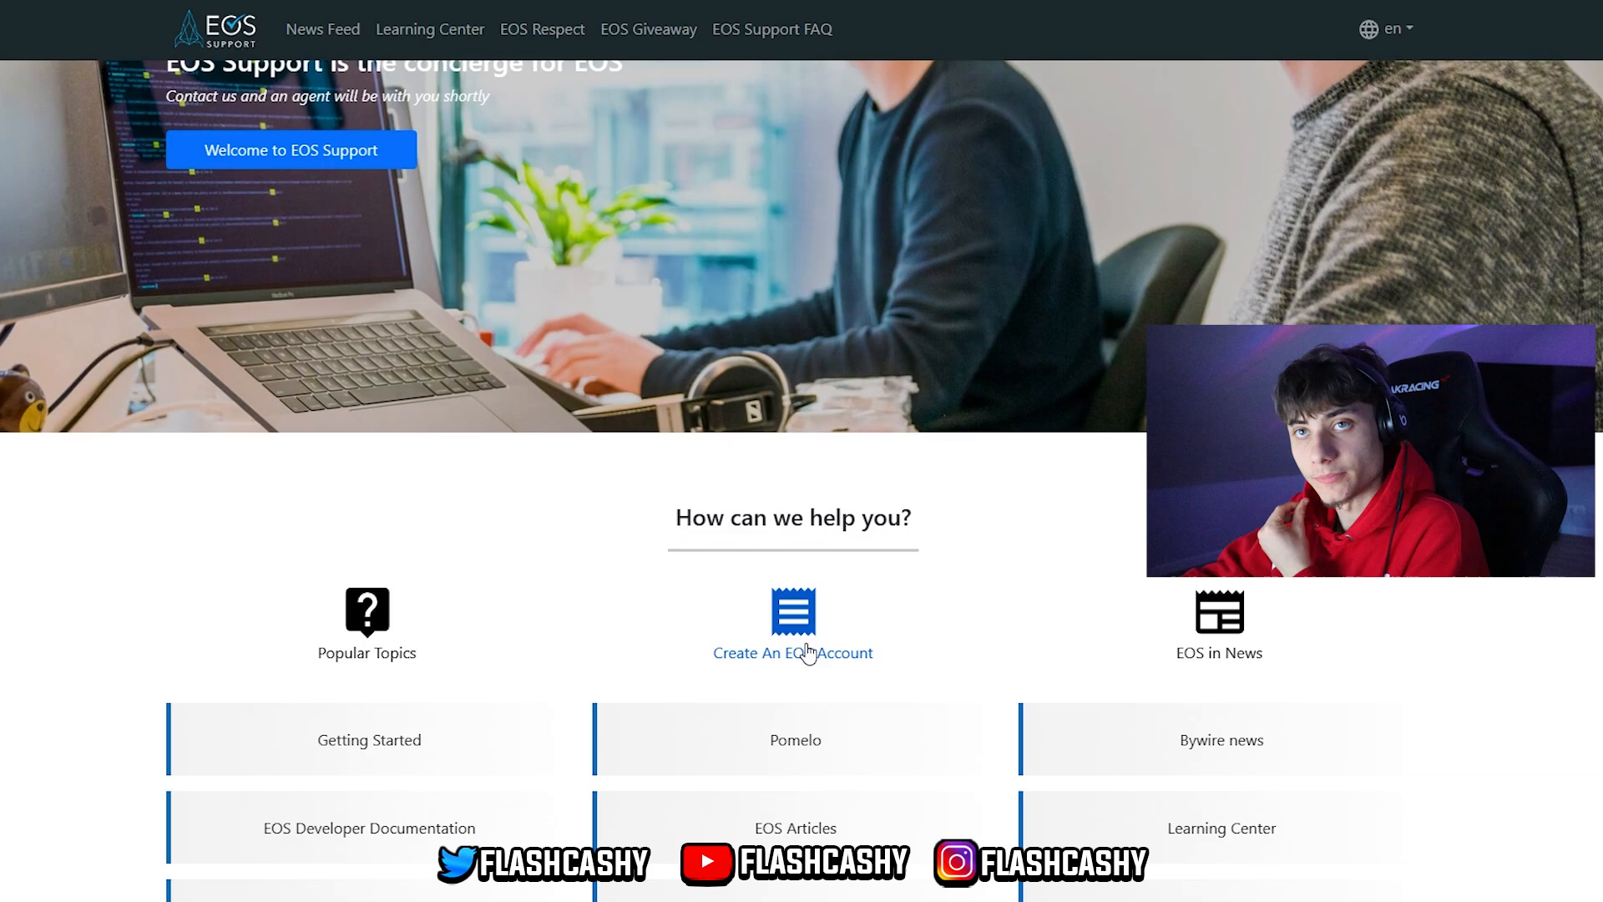
scroll(down, 3)
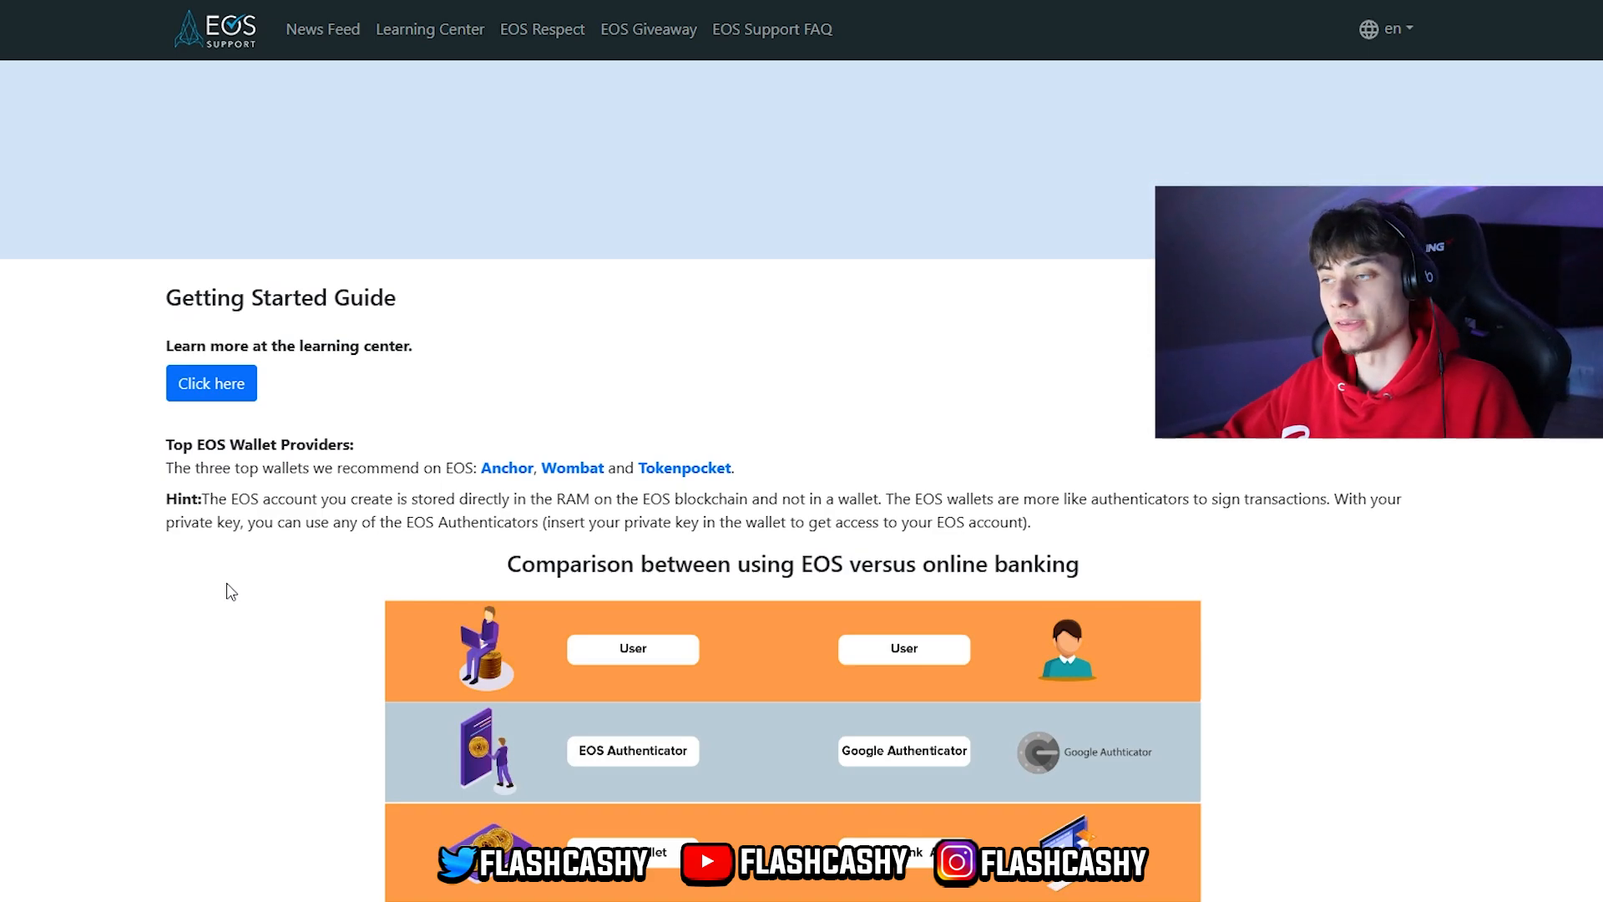
mouse_move(506, 478)
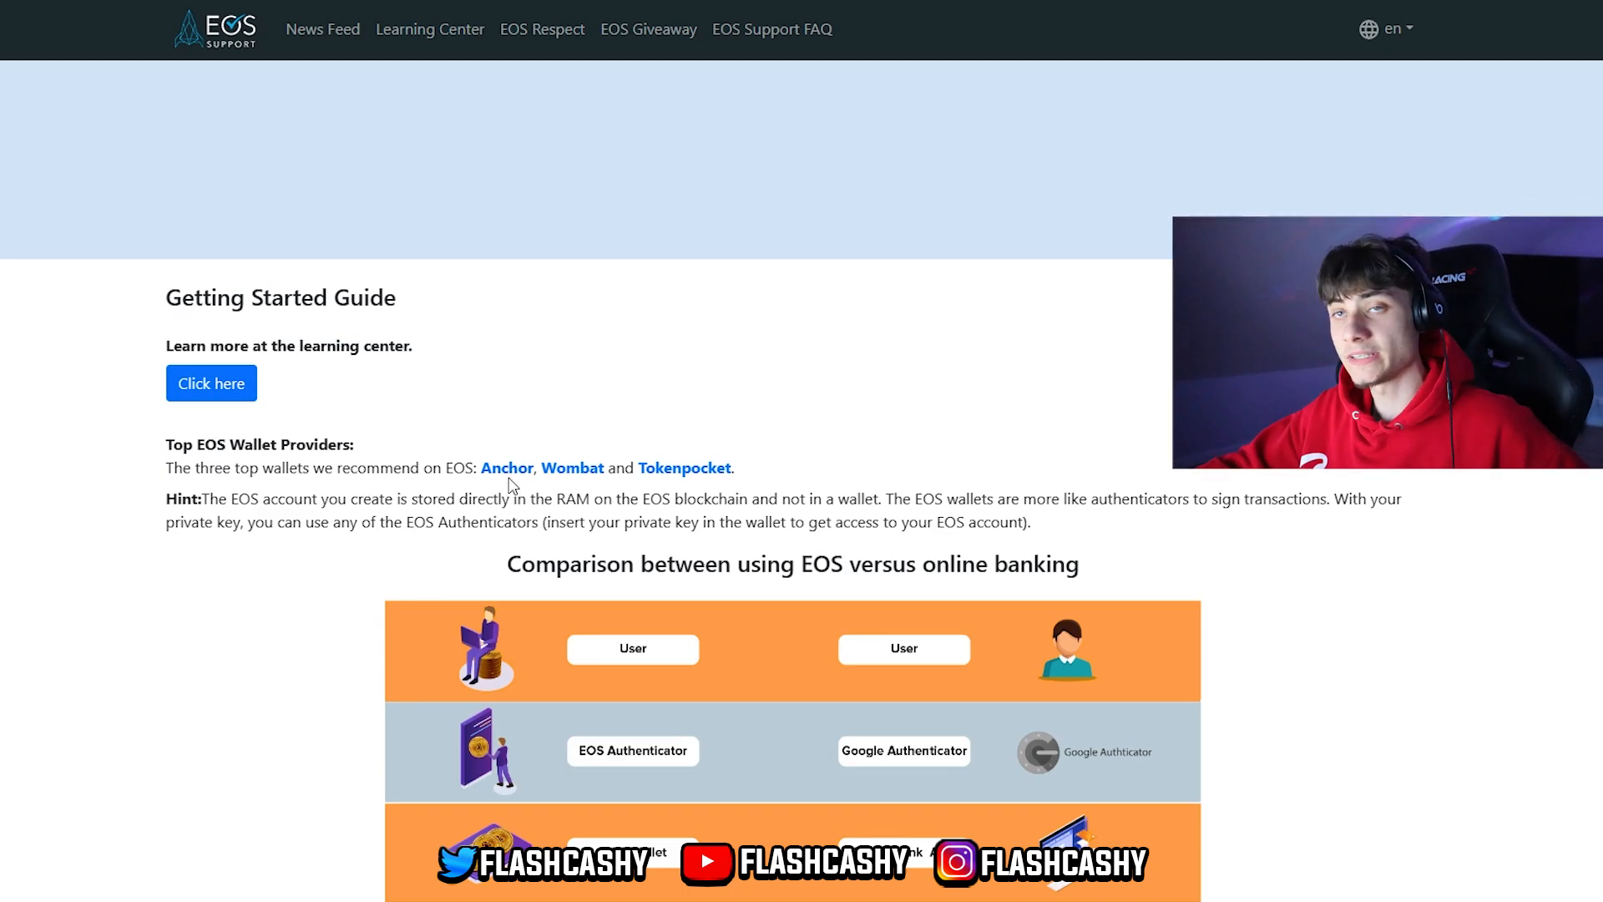
Scroll through the Getting Started Guide to the 'Create an EOS Account' section
scroll(down, 3)
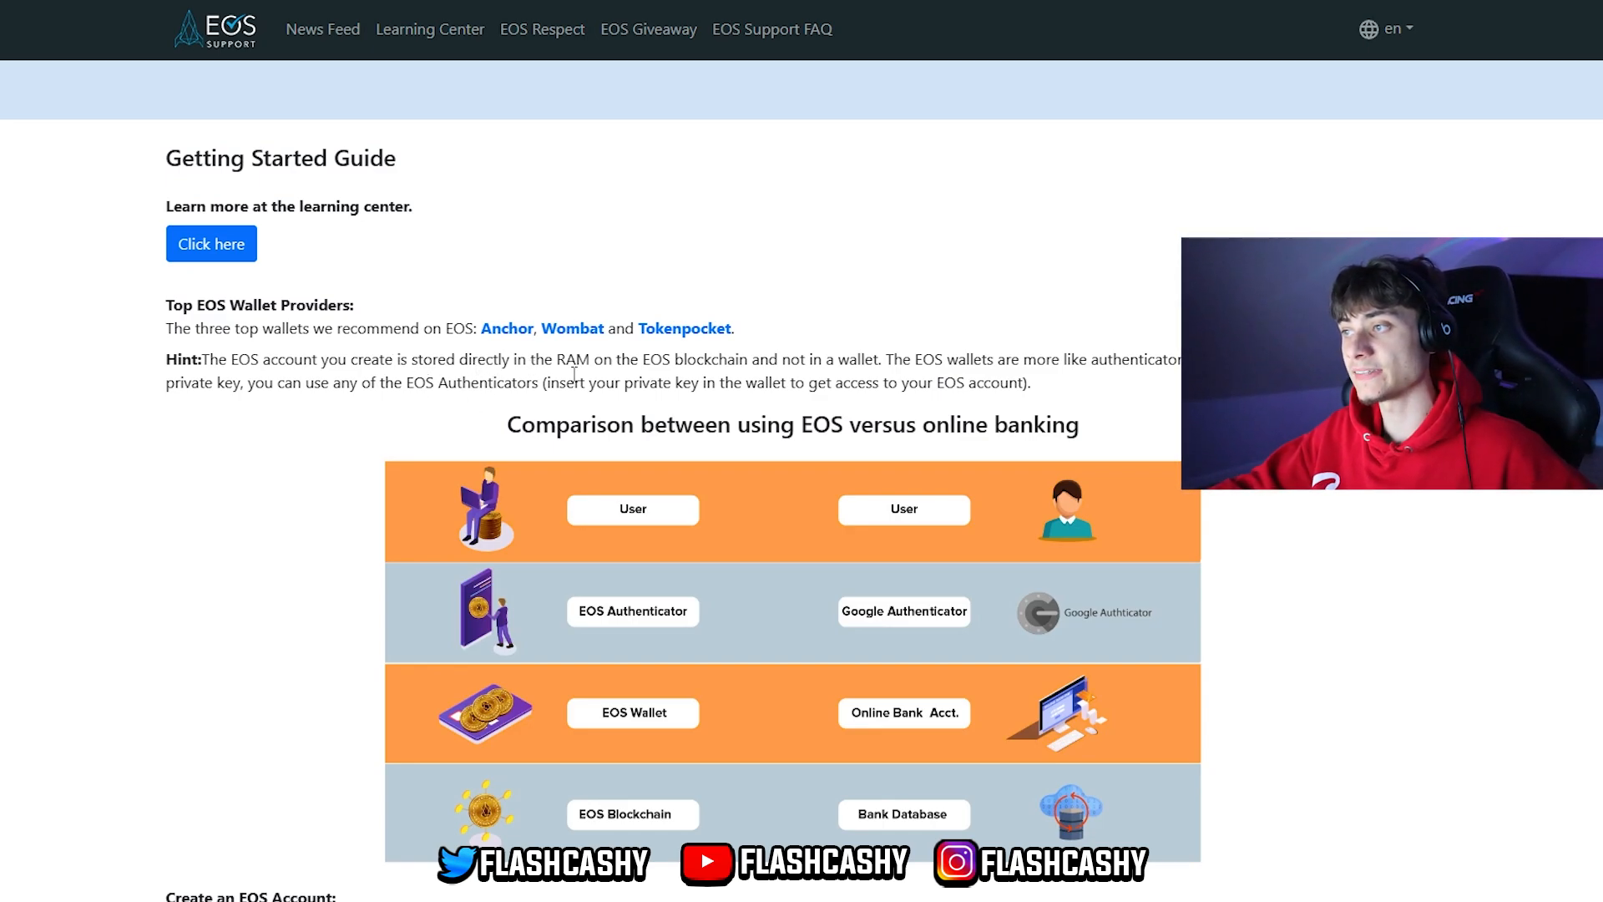
mouse_move(716, 353)
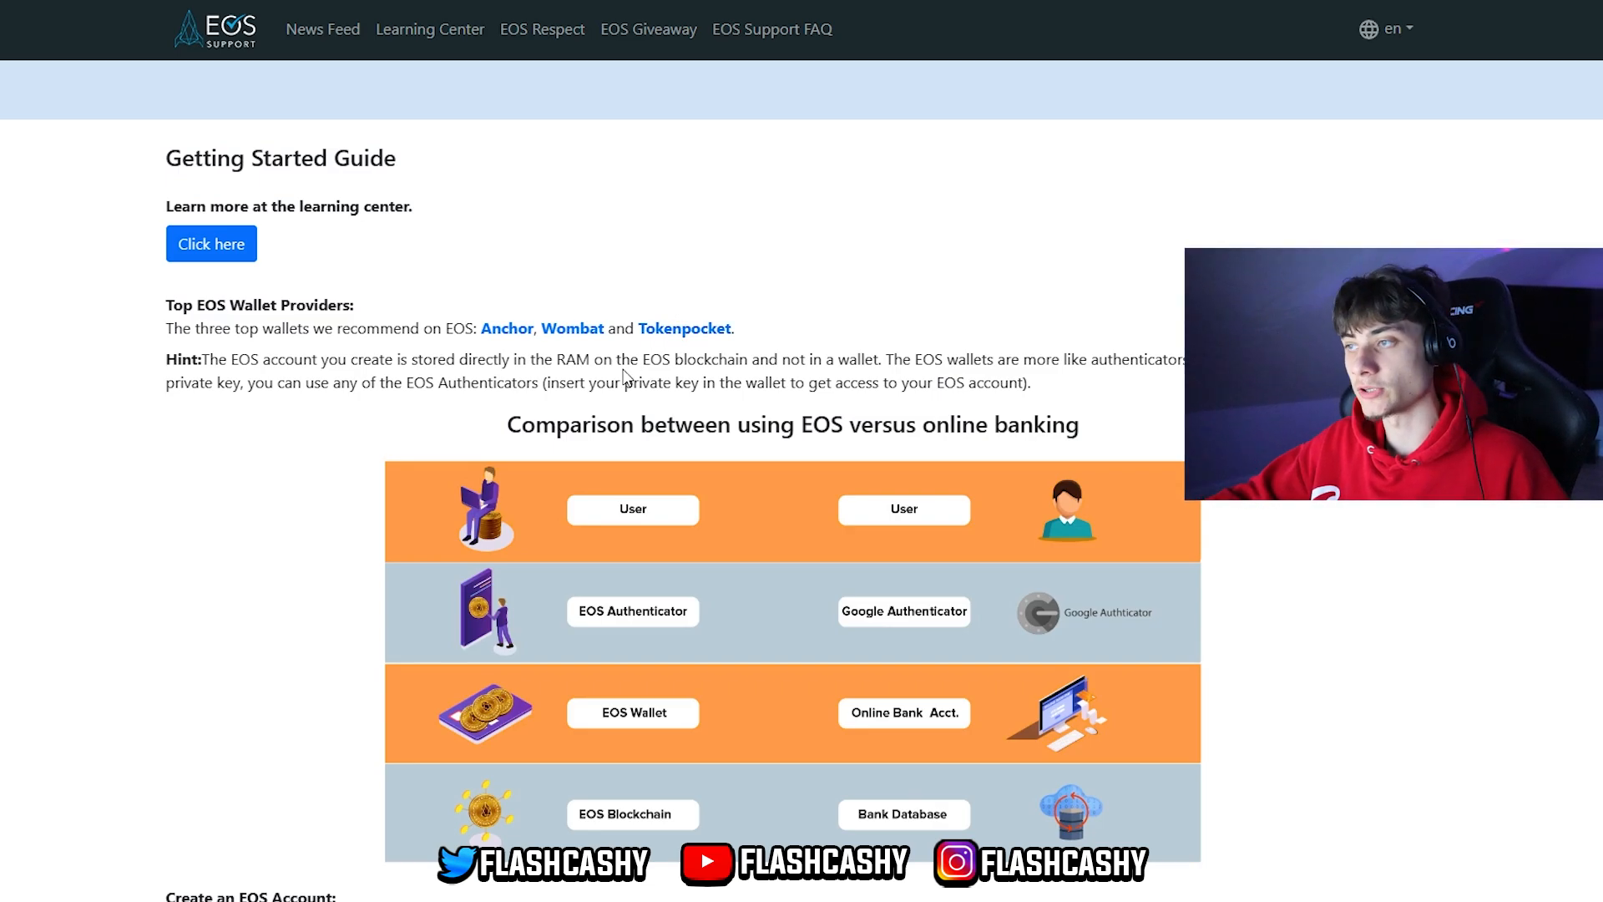
mouse_move(917, 350)
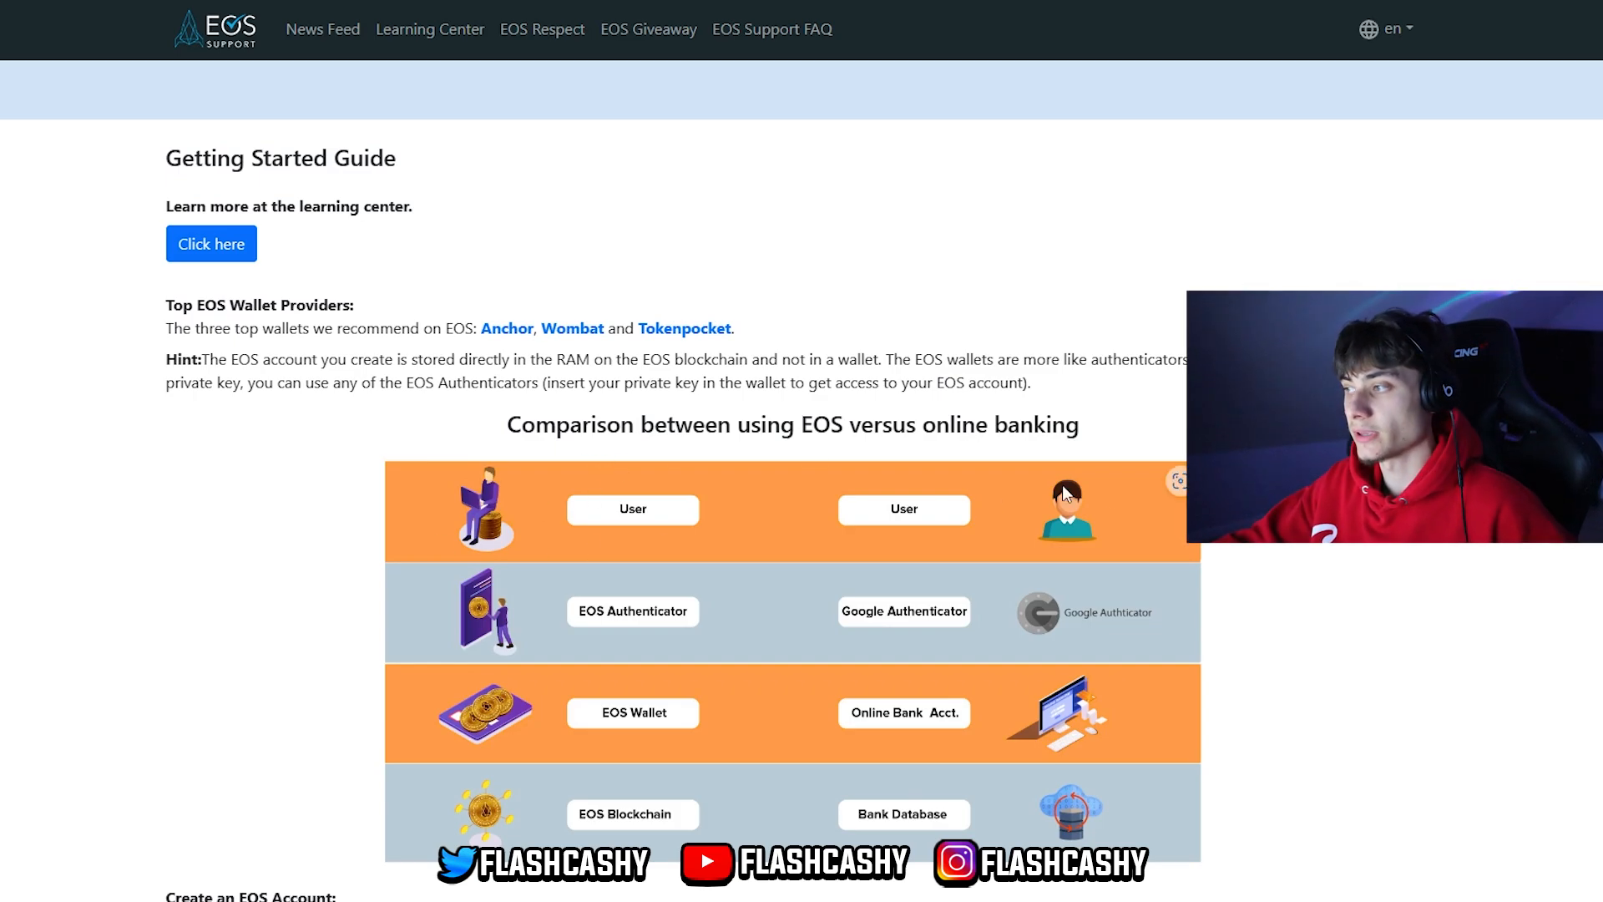
scroll(down, 3)
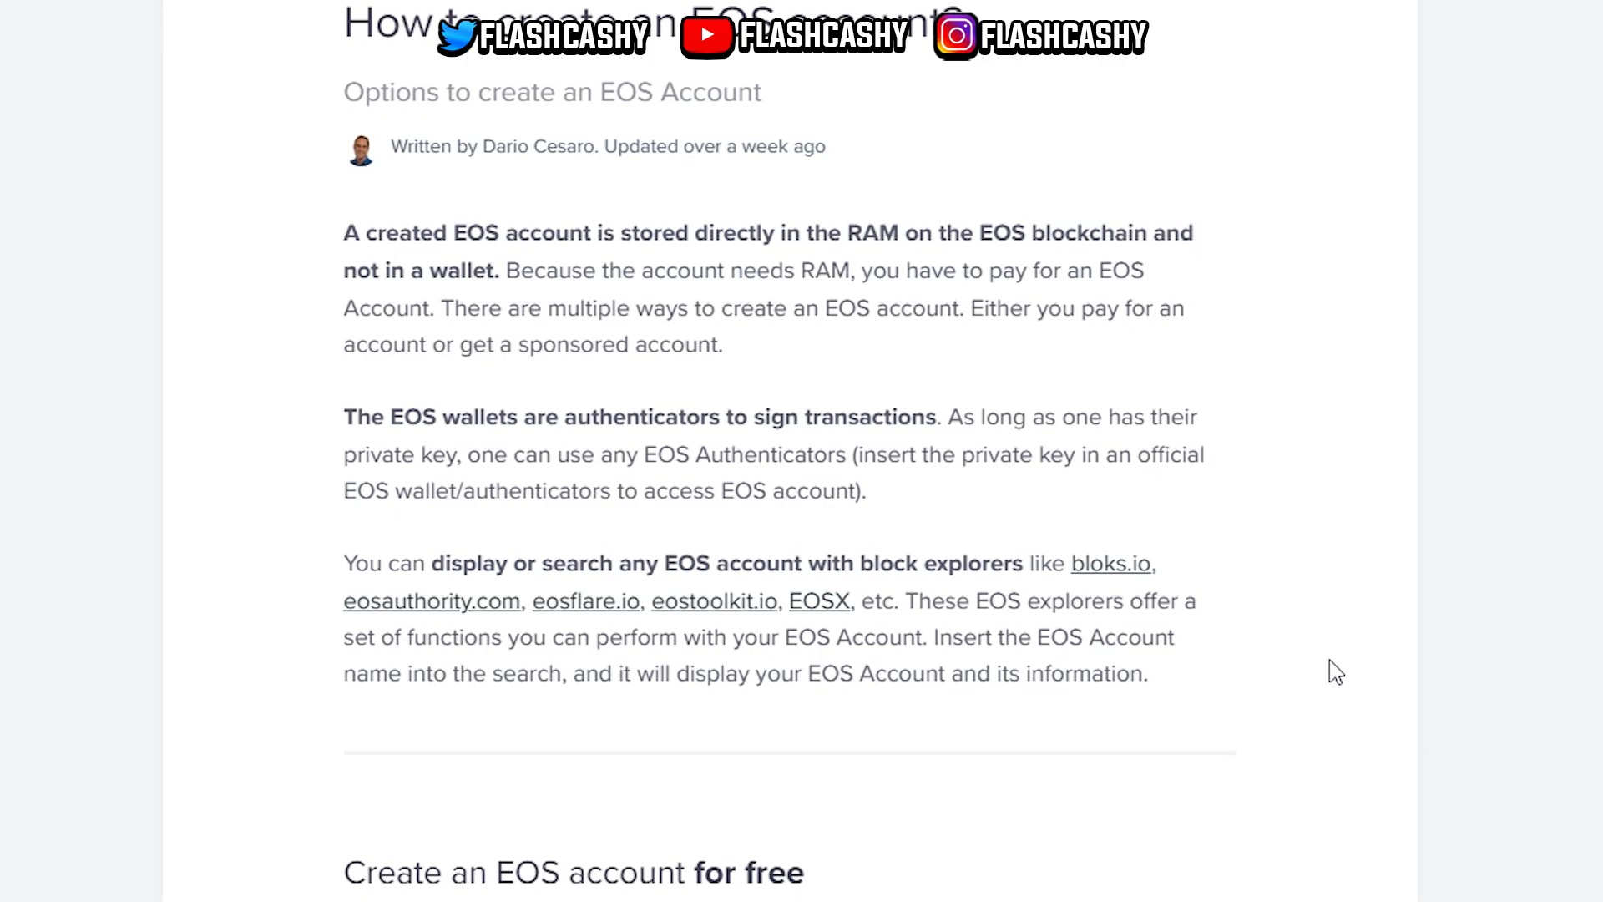
scroll(down, 3)
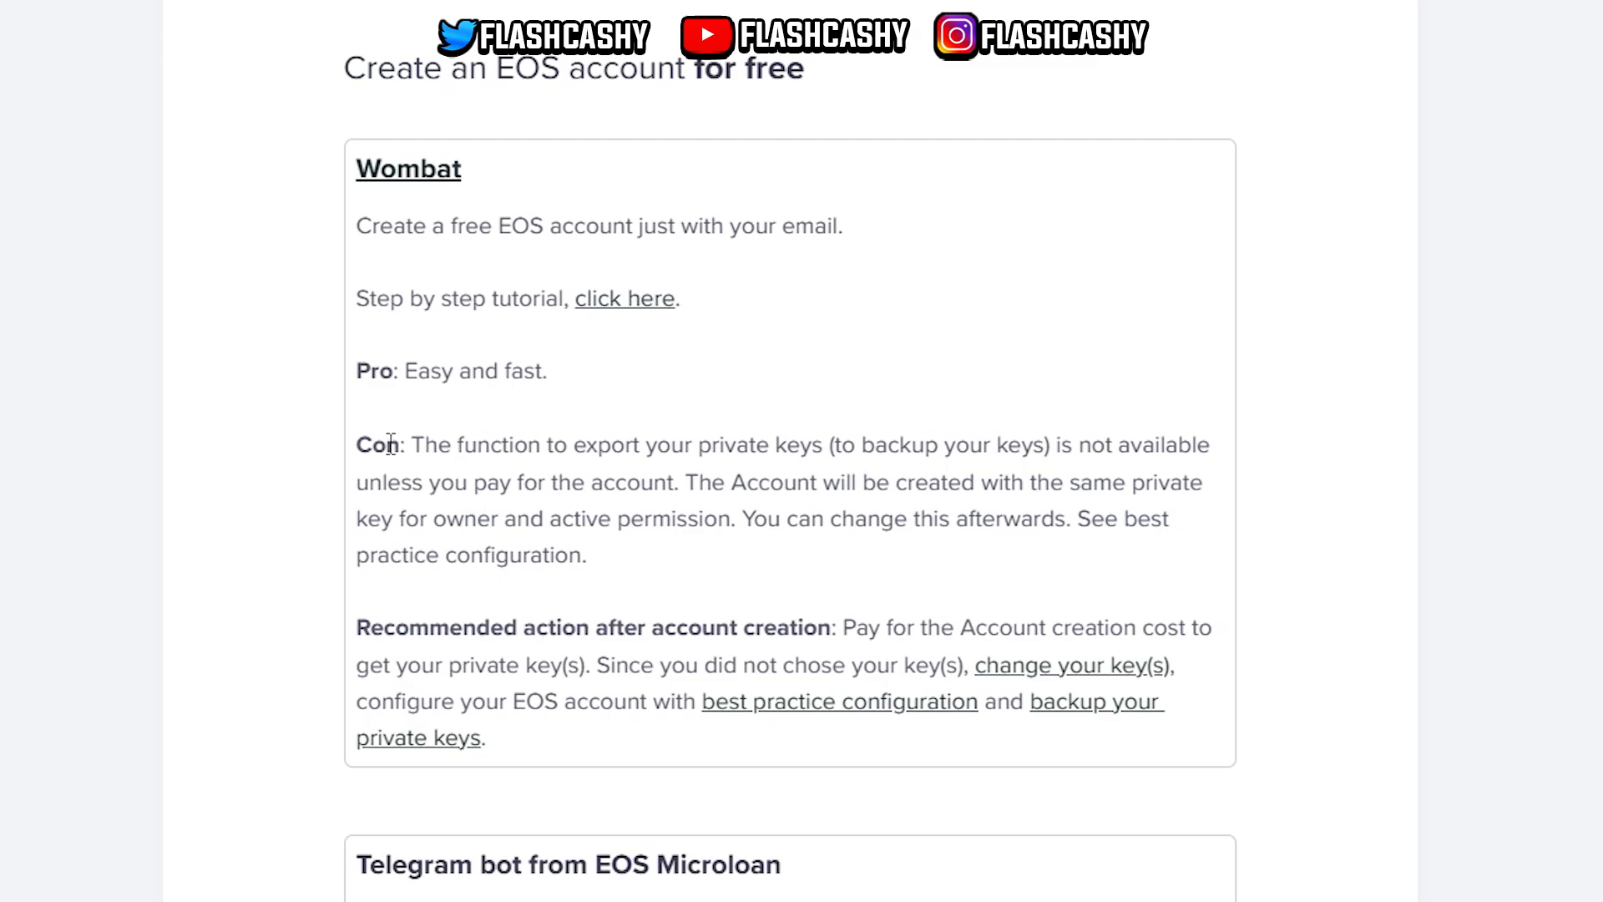
mouse_move(728, 462)
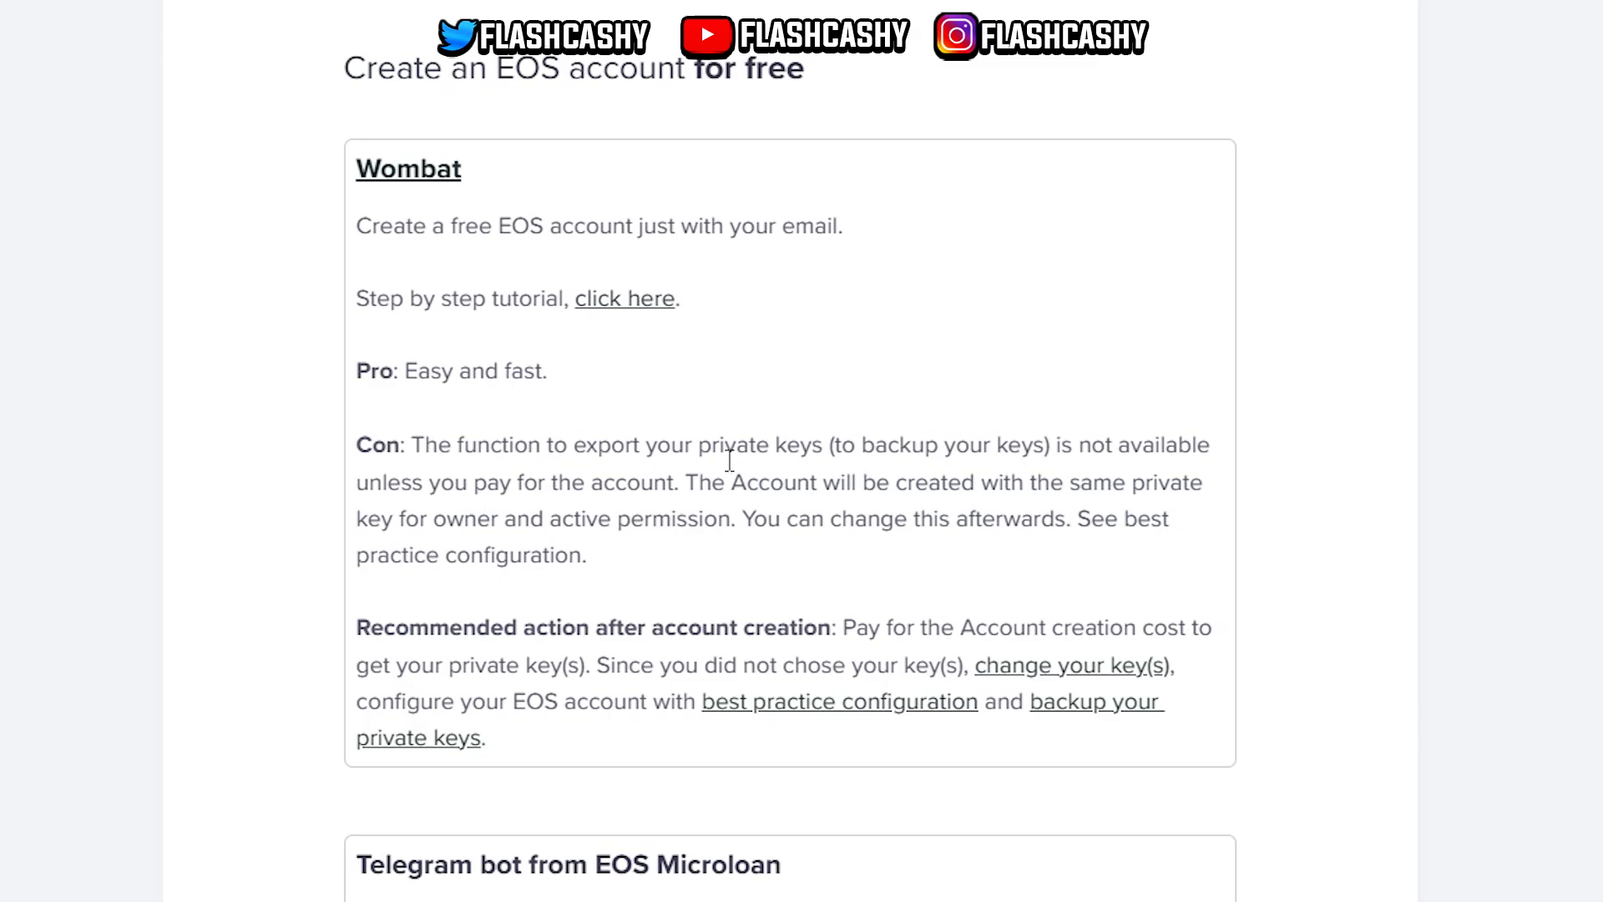
mouse_move(494, 483)
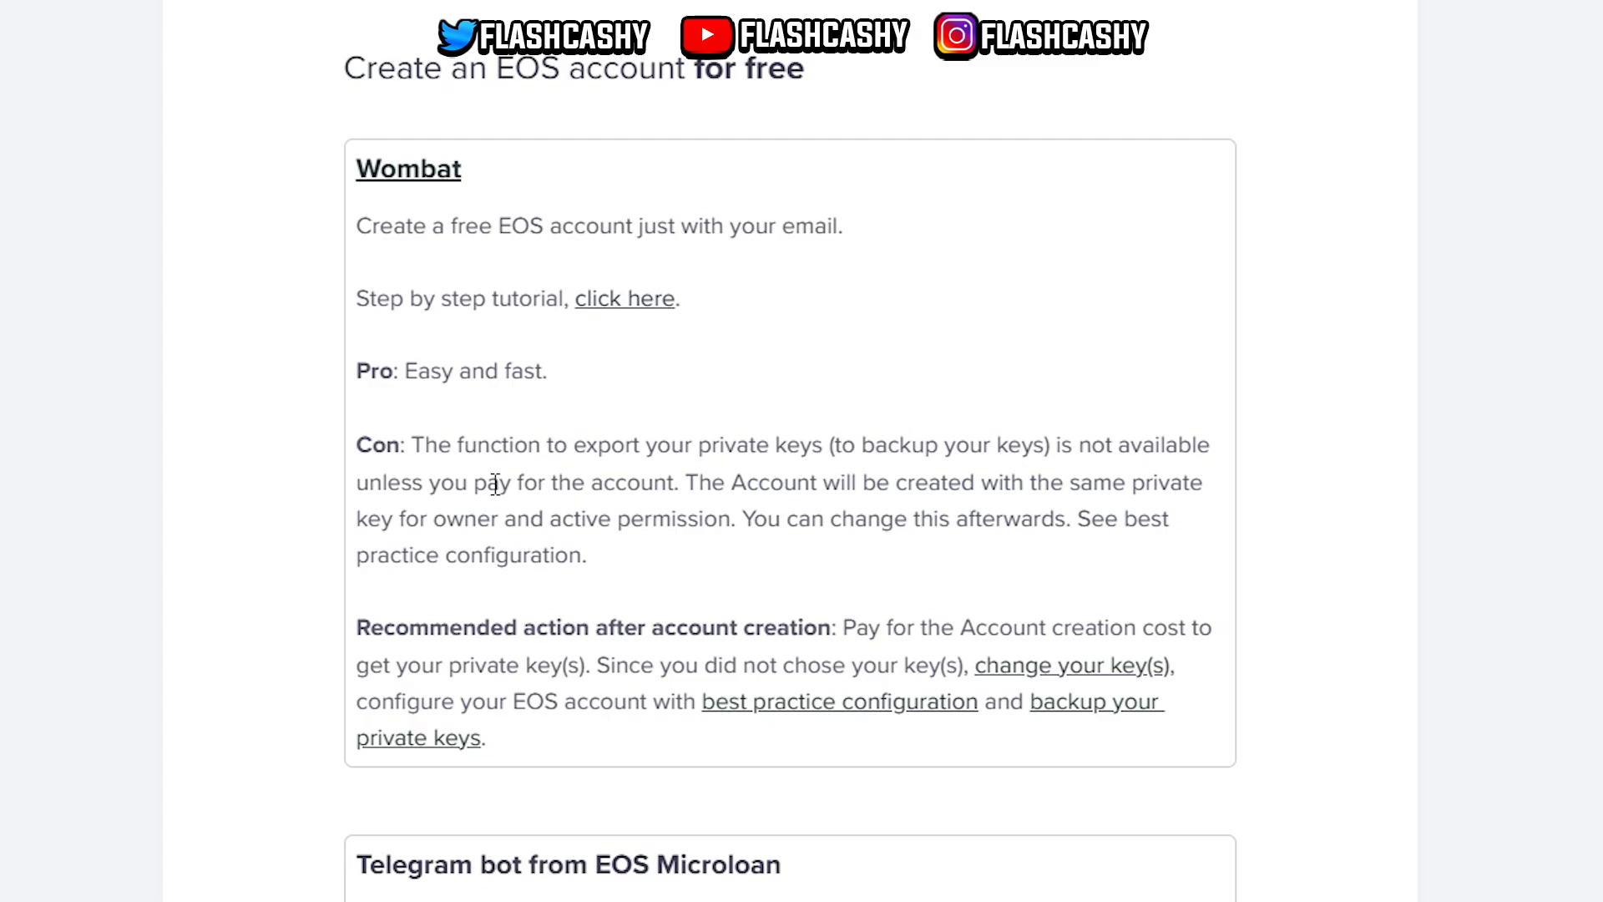
scroll(down, 3)
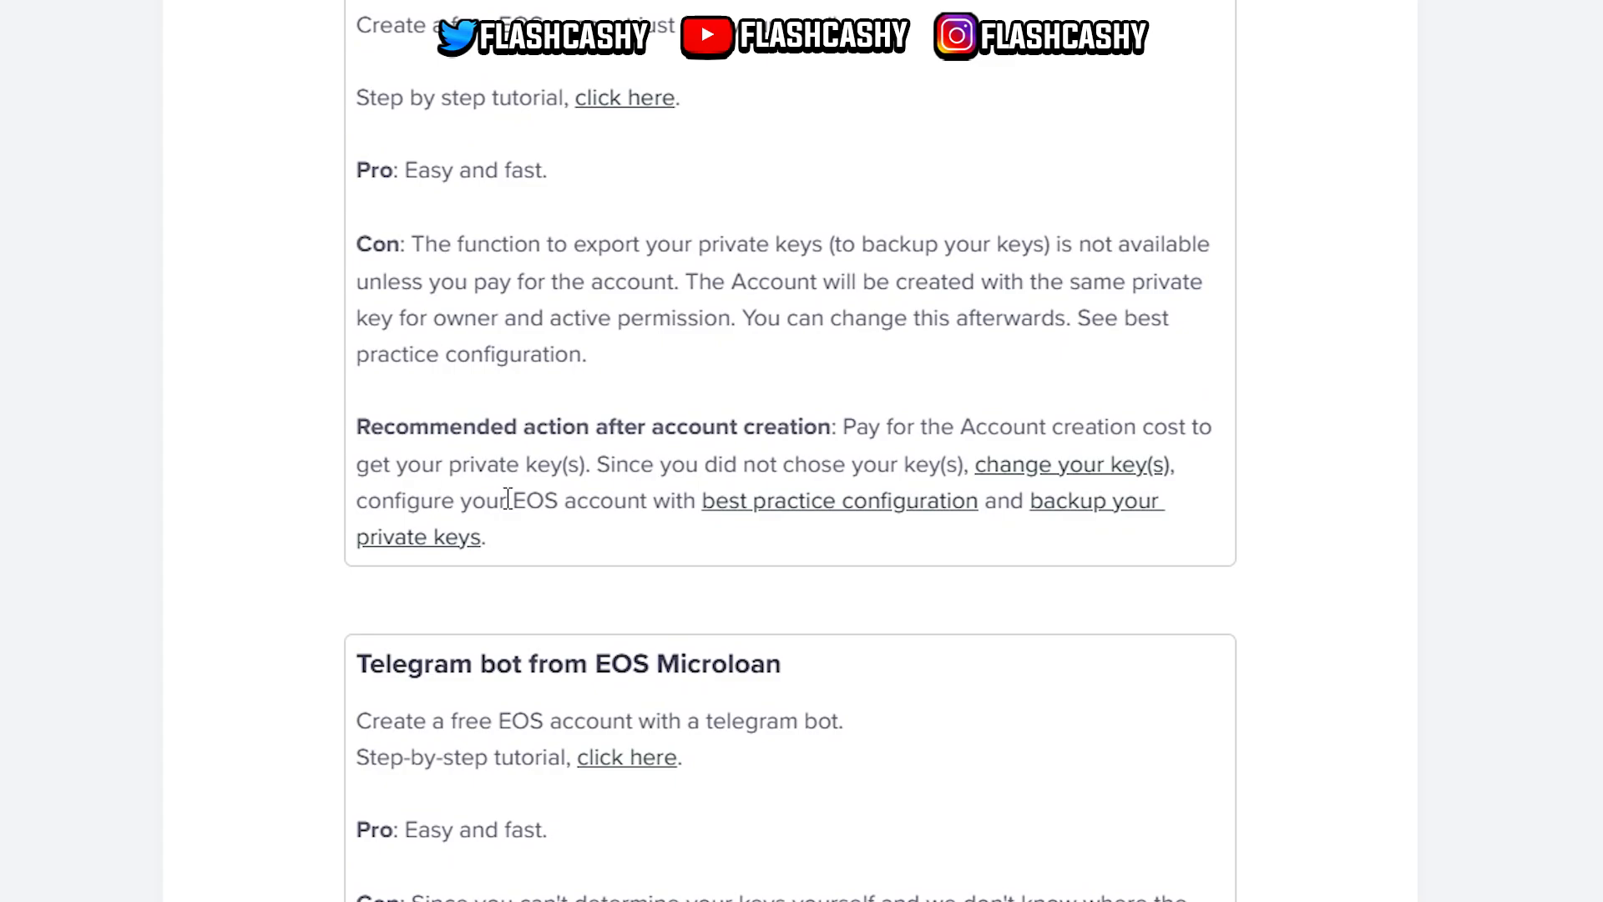
mouse_move(502, 696)
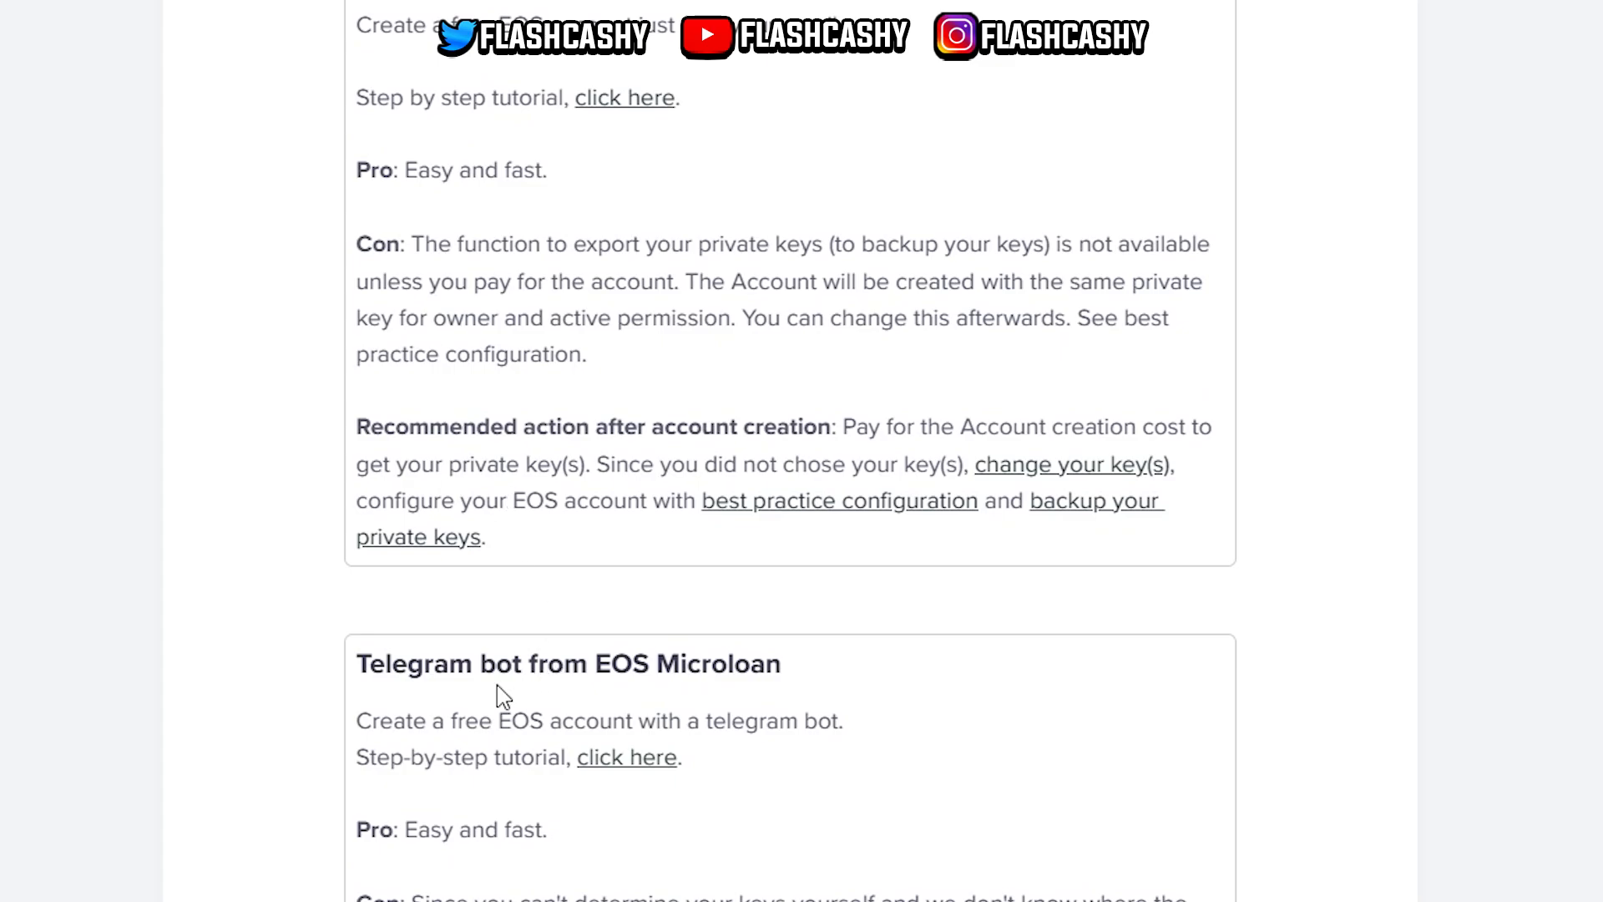
scroll(down, 3)
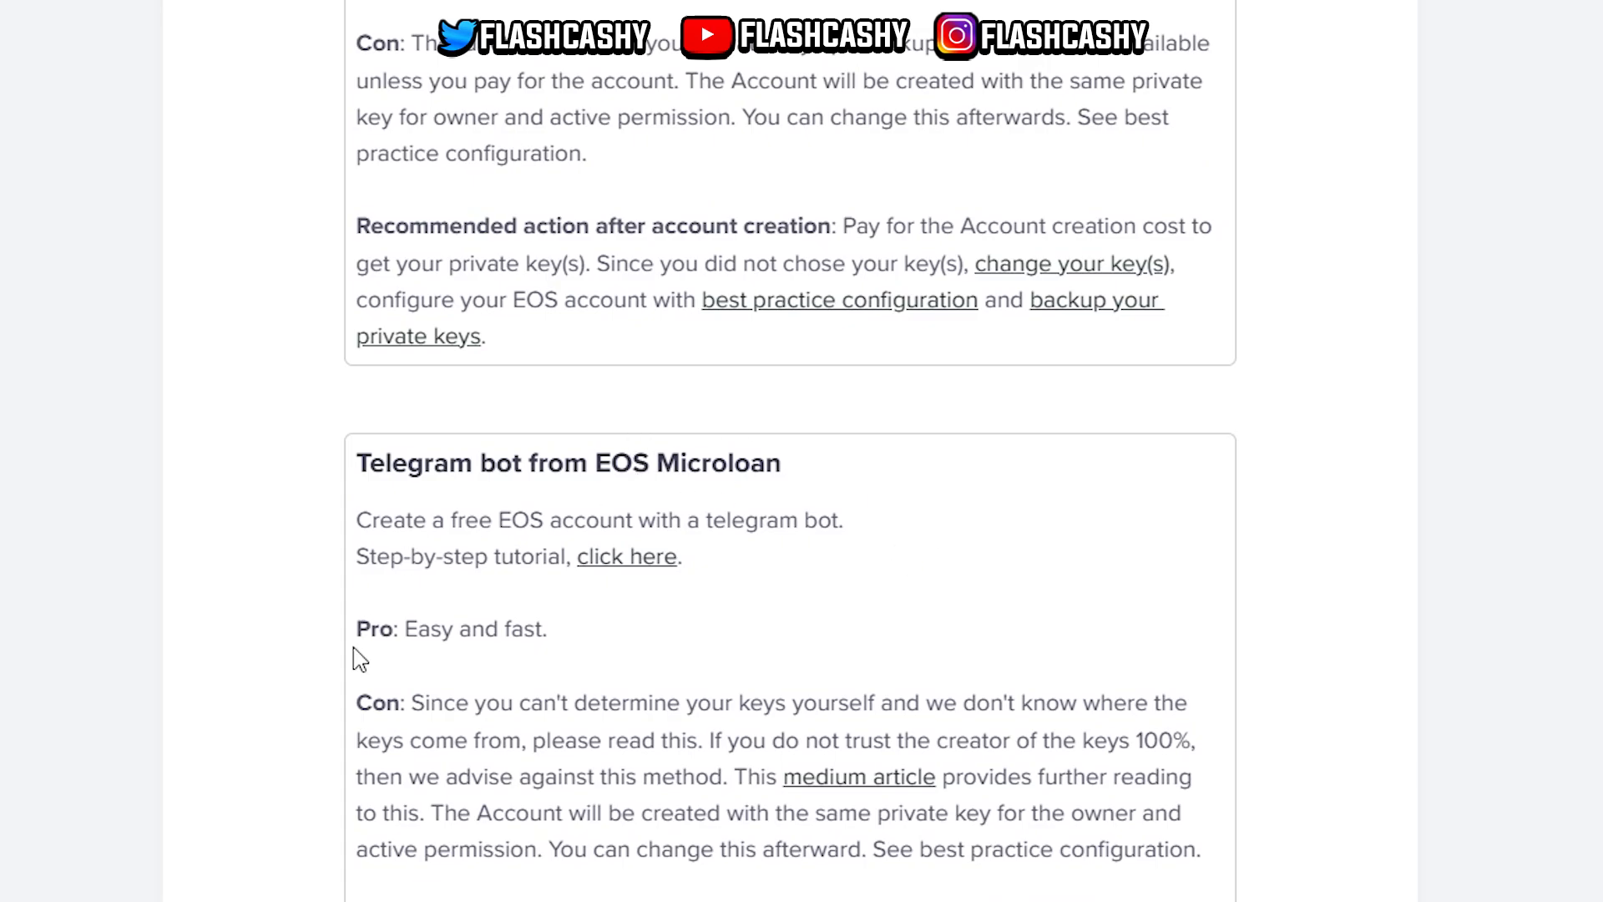
mouse_move(905, 685)
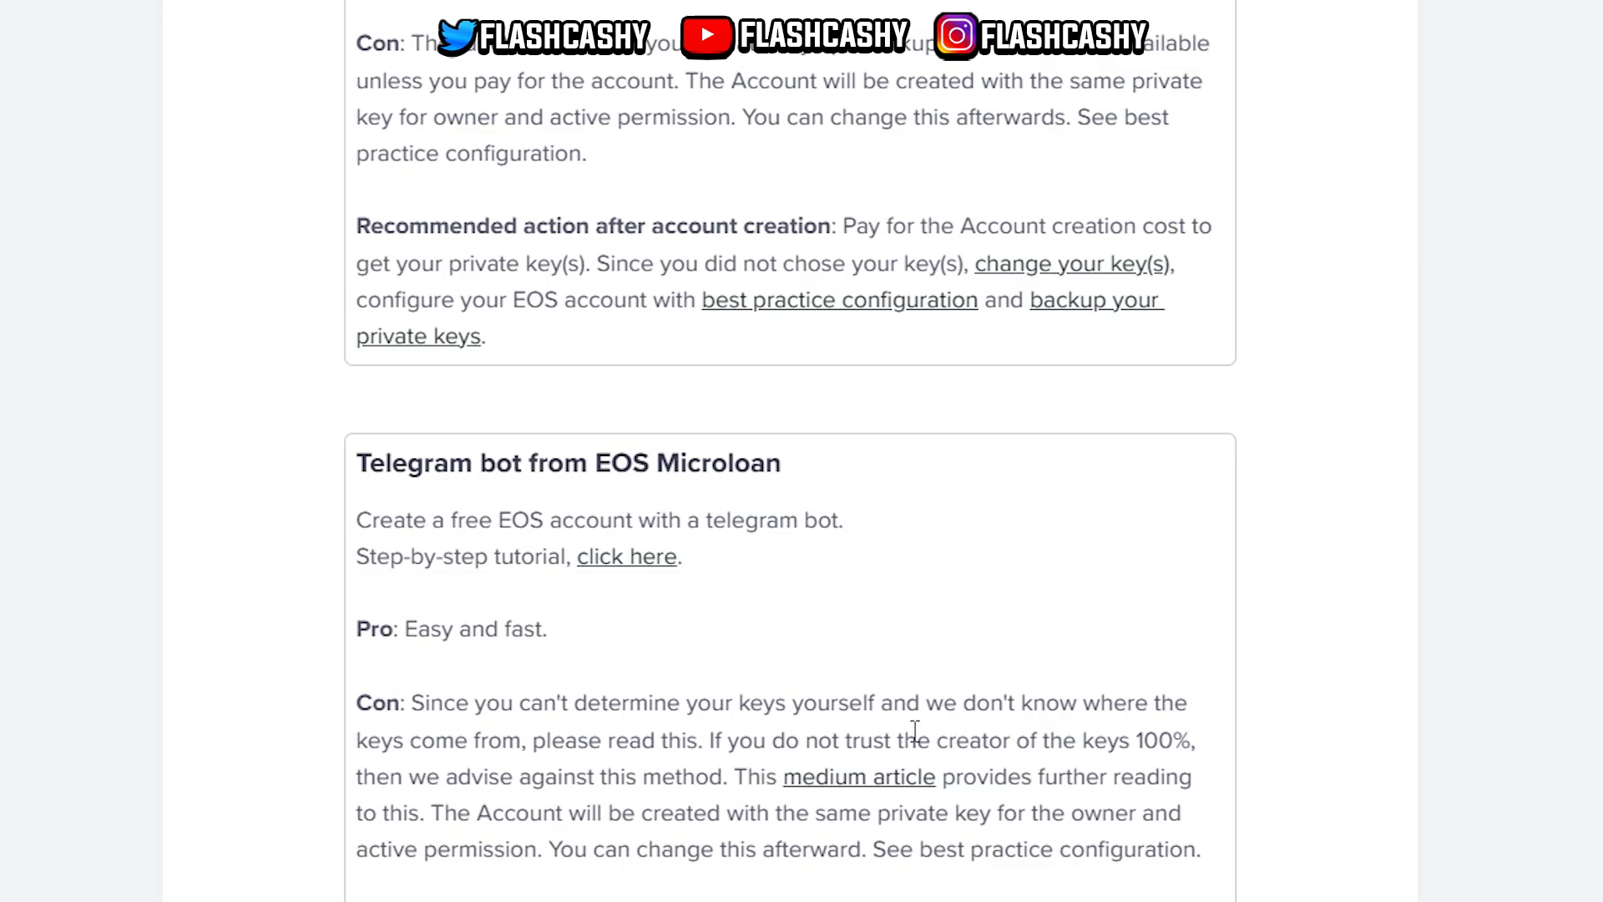
mouse_move(568, 729)
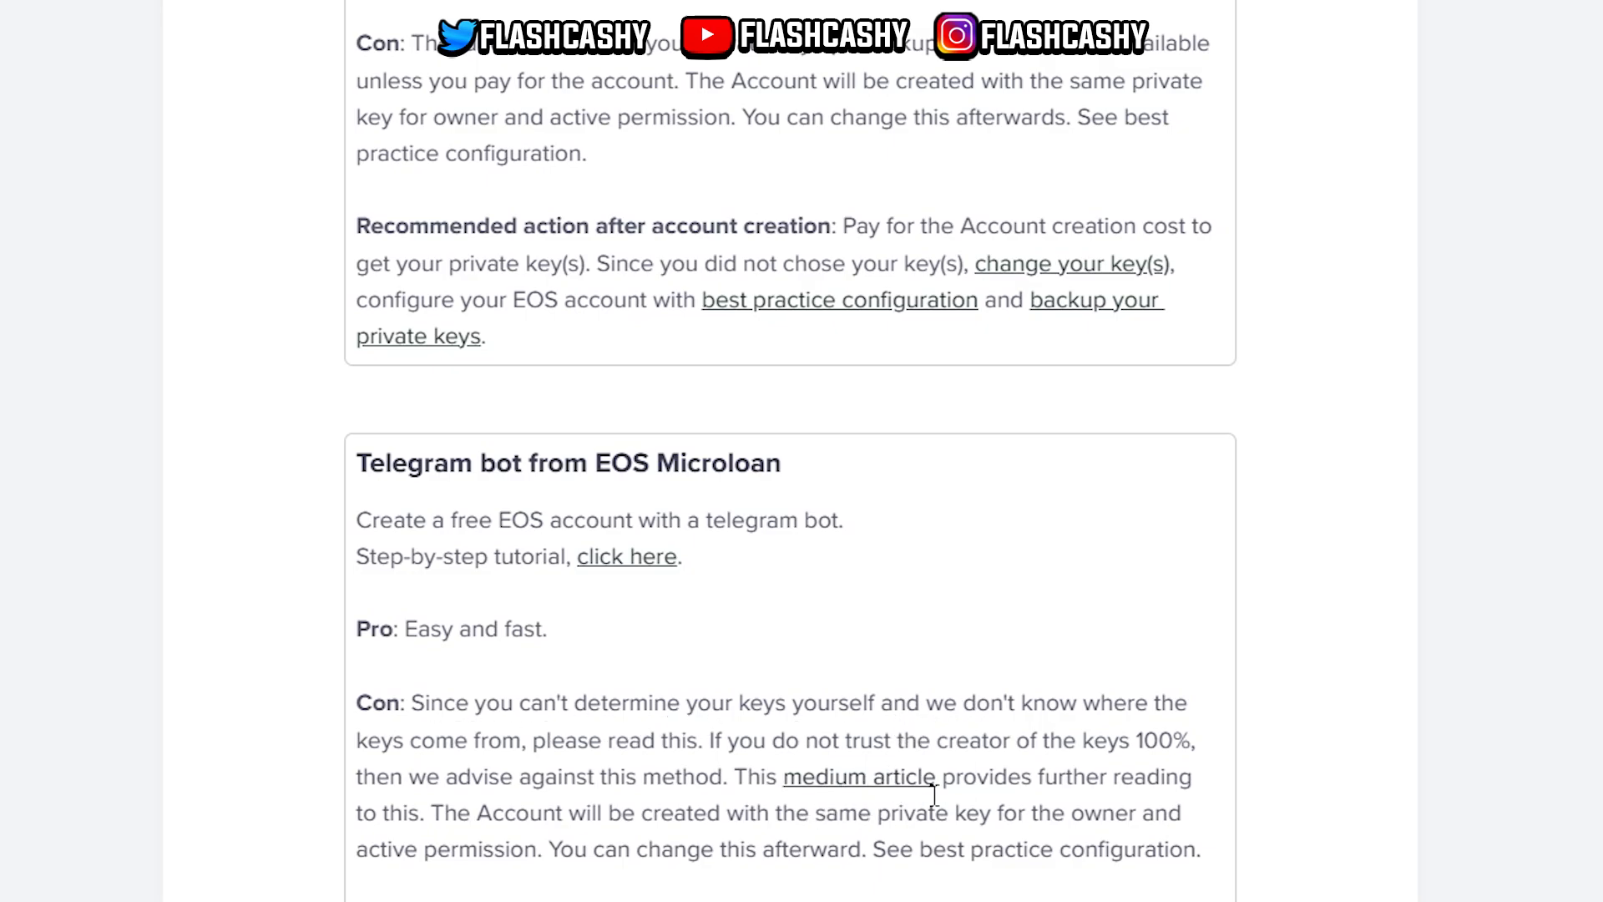
mouse_move(1089, 808)
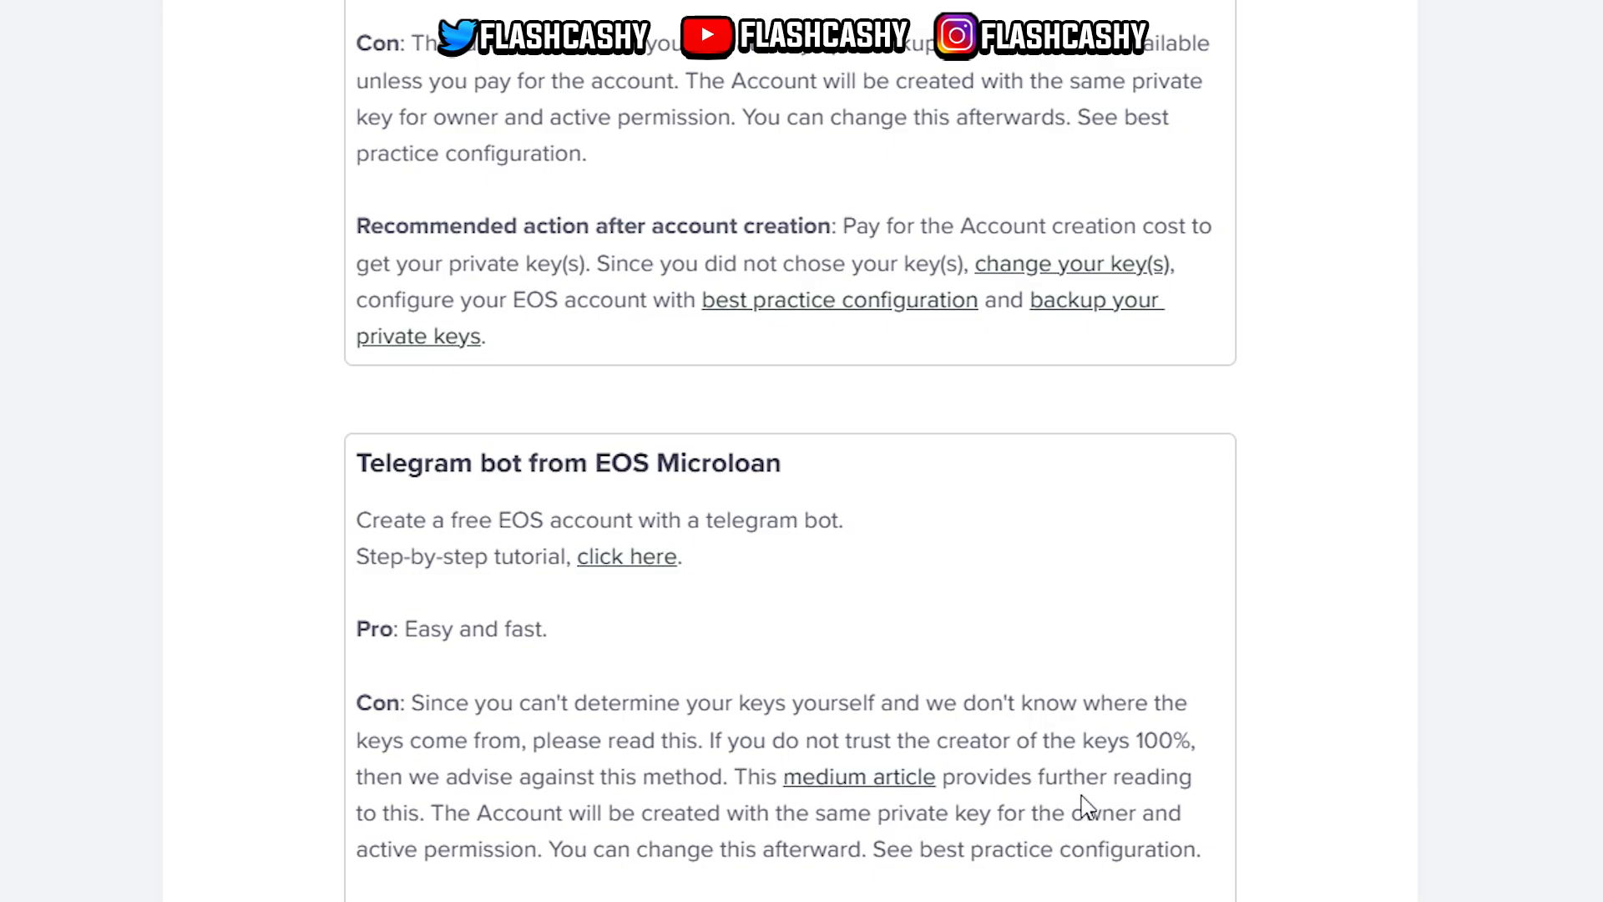
mouse_move(691, 883)
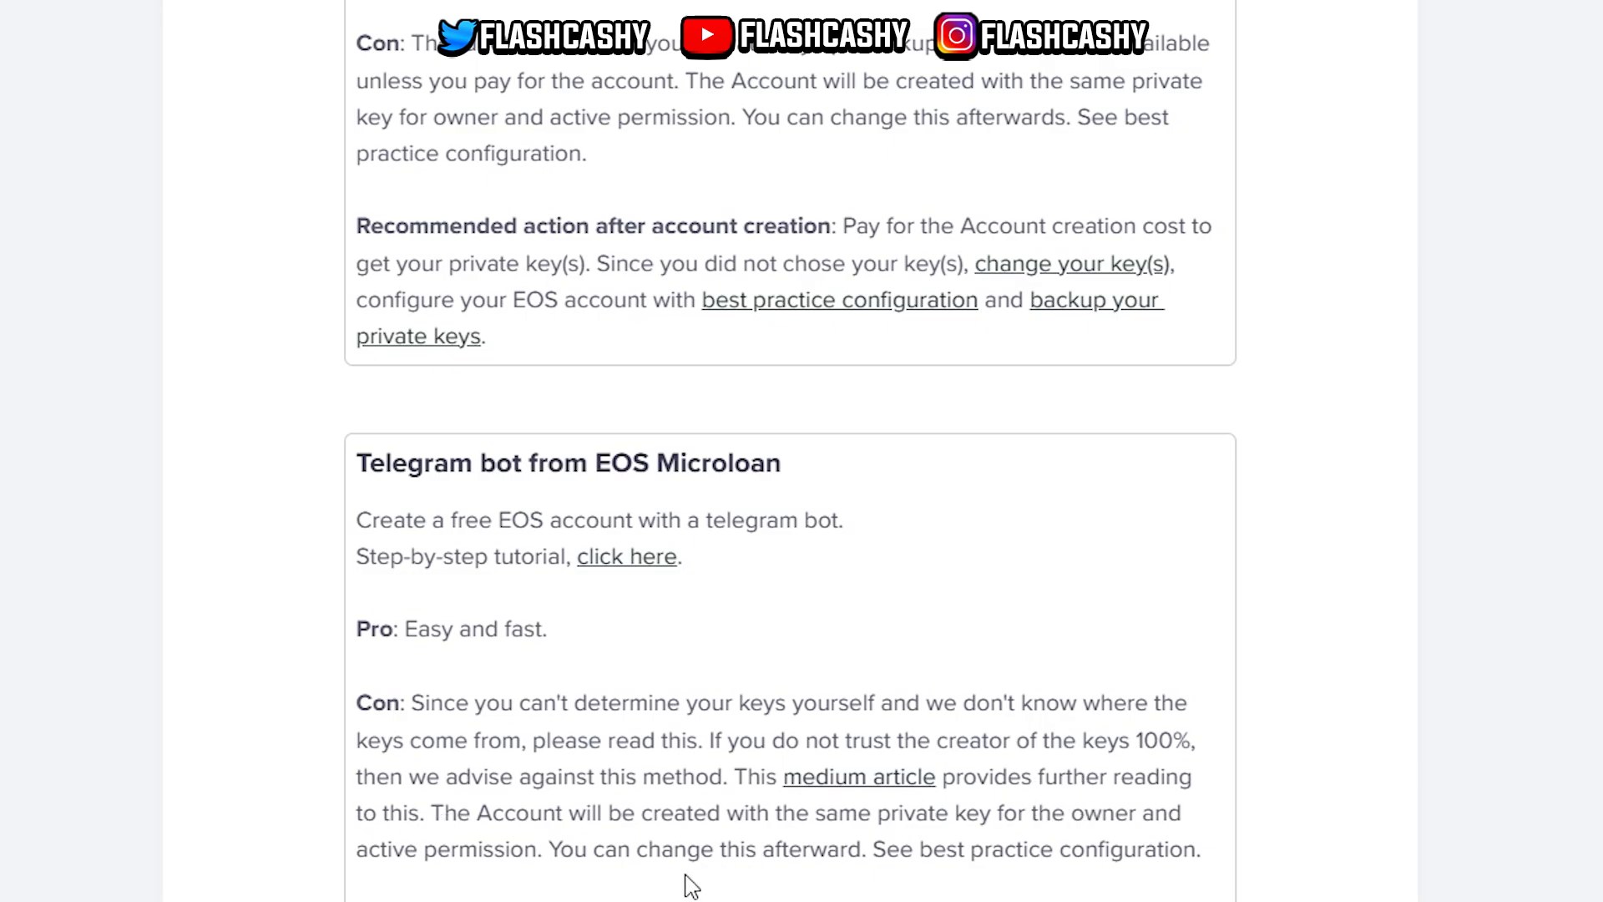
mouse_move(746, 900)
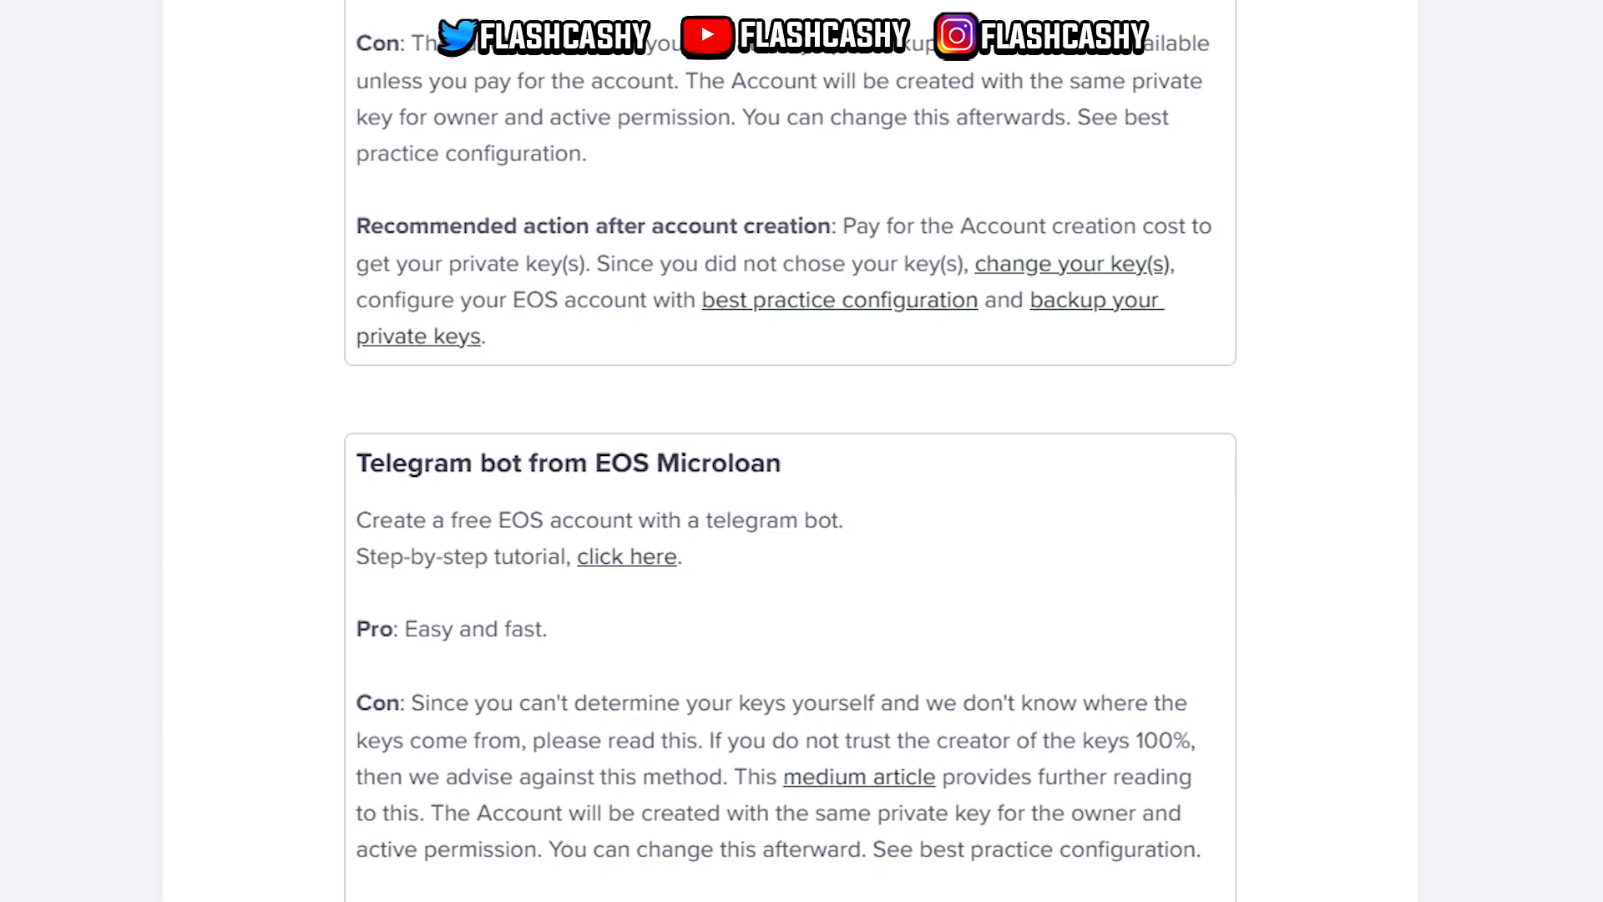
scroll(down, 3)
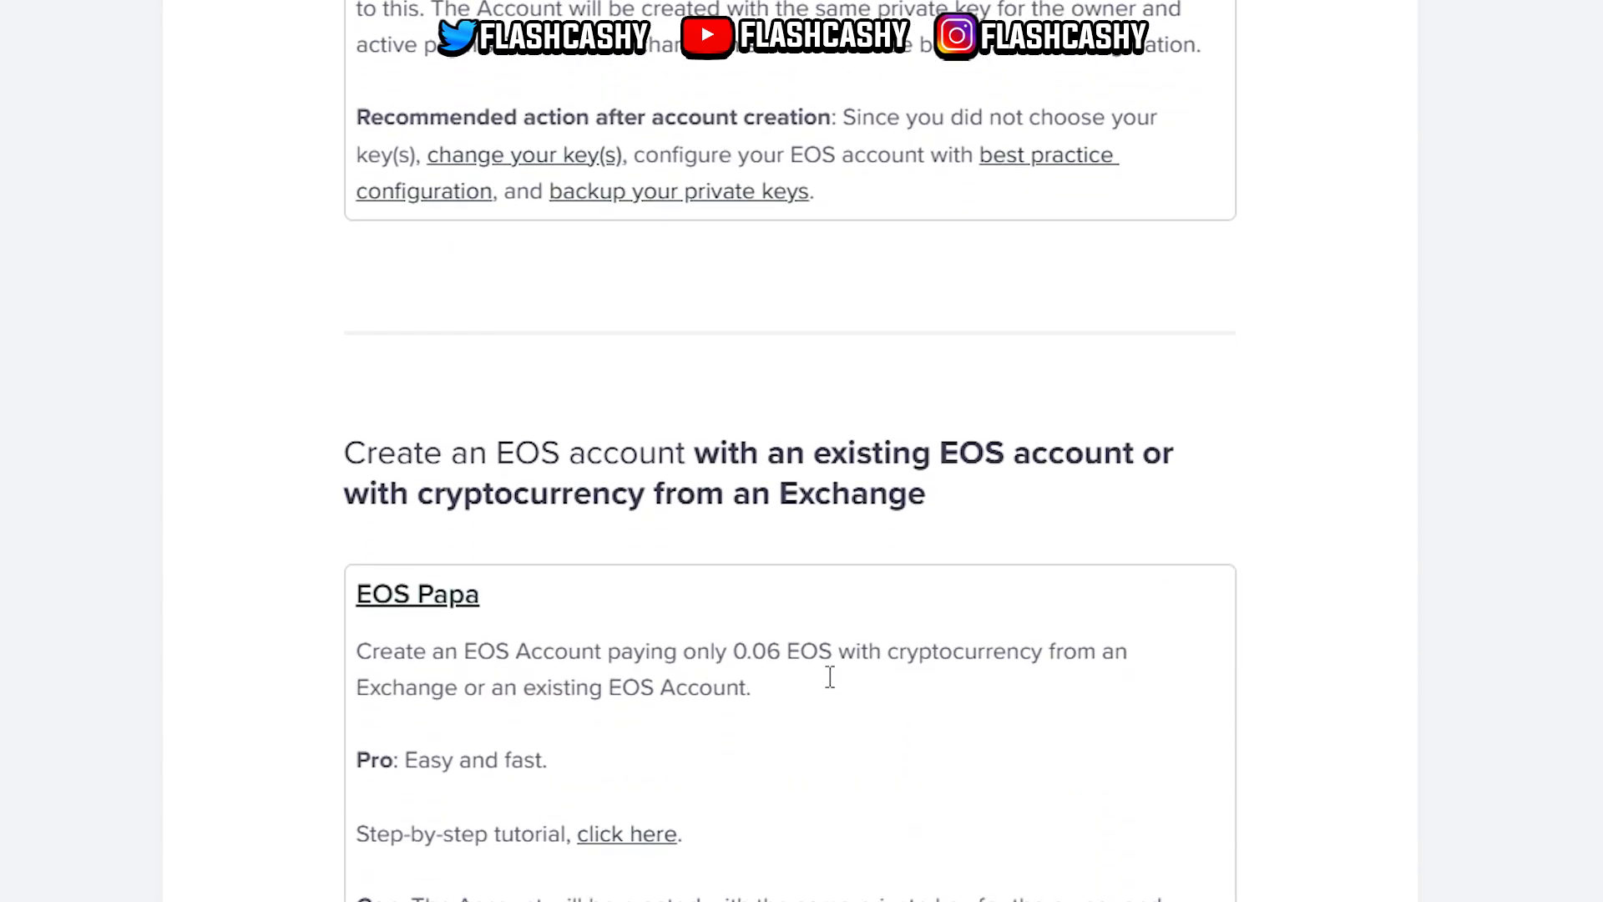
scroll(down, 3)
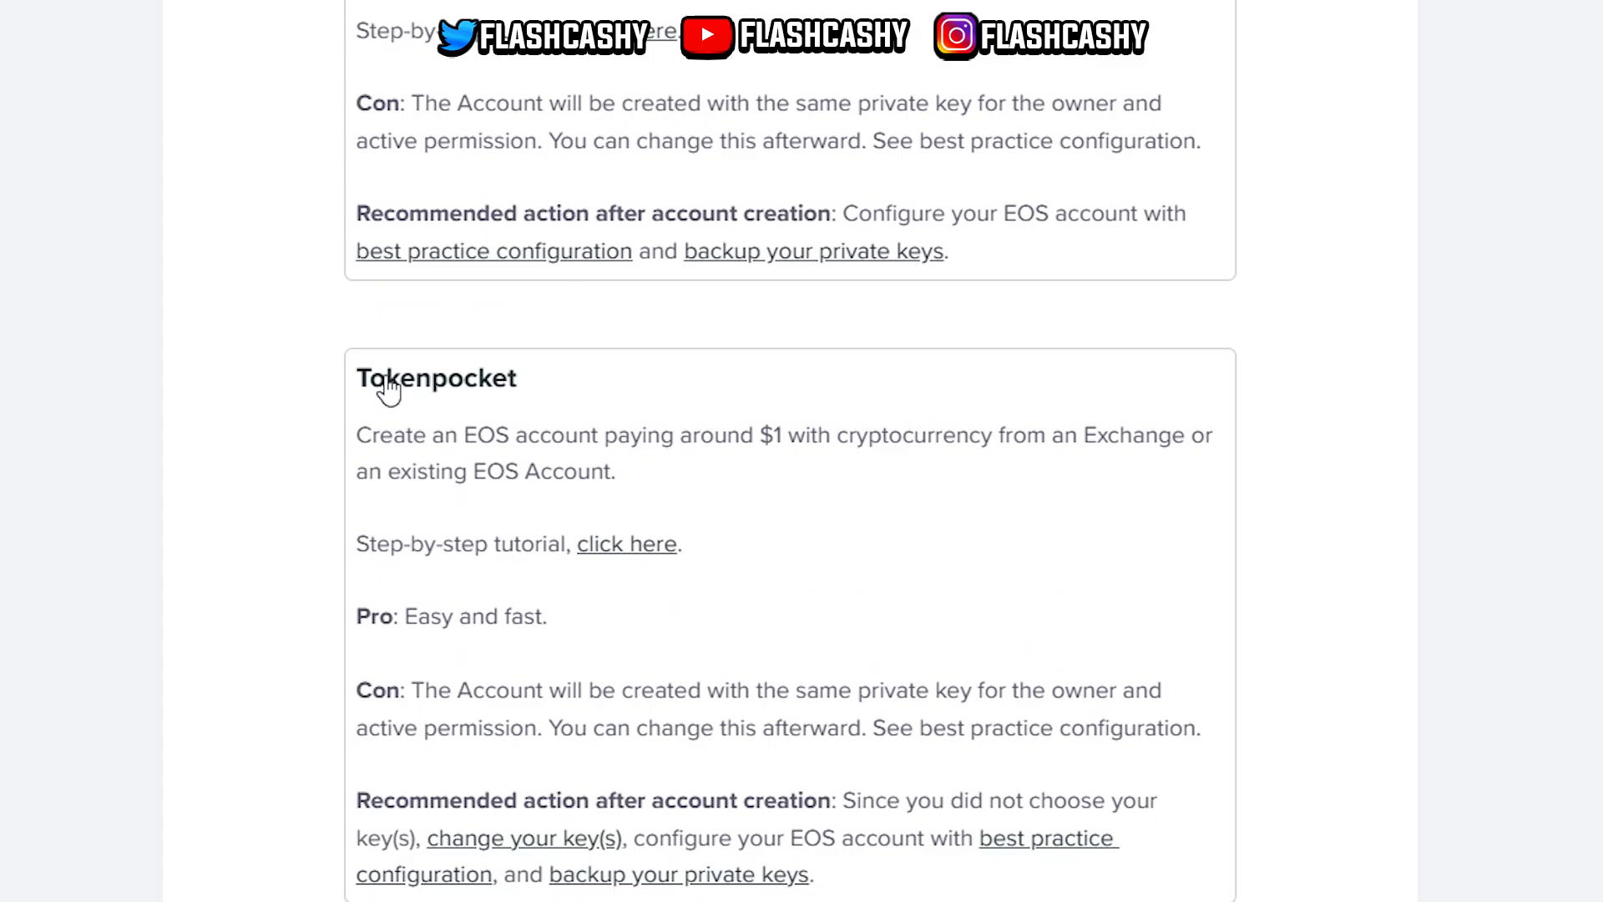
scroll(down, 3)
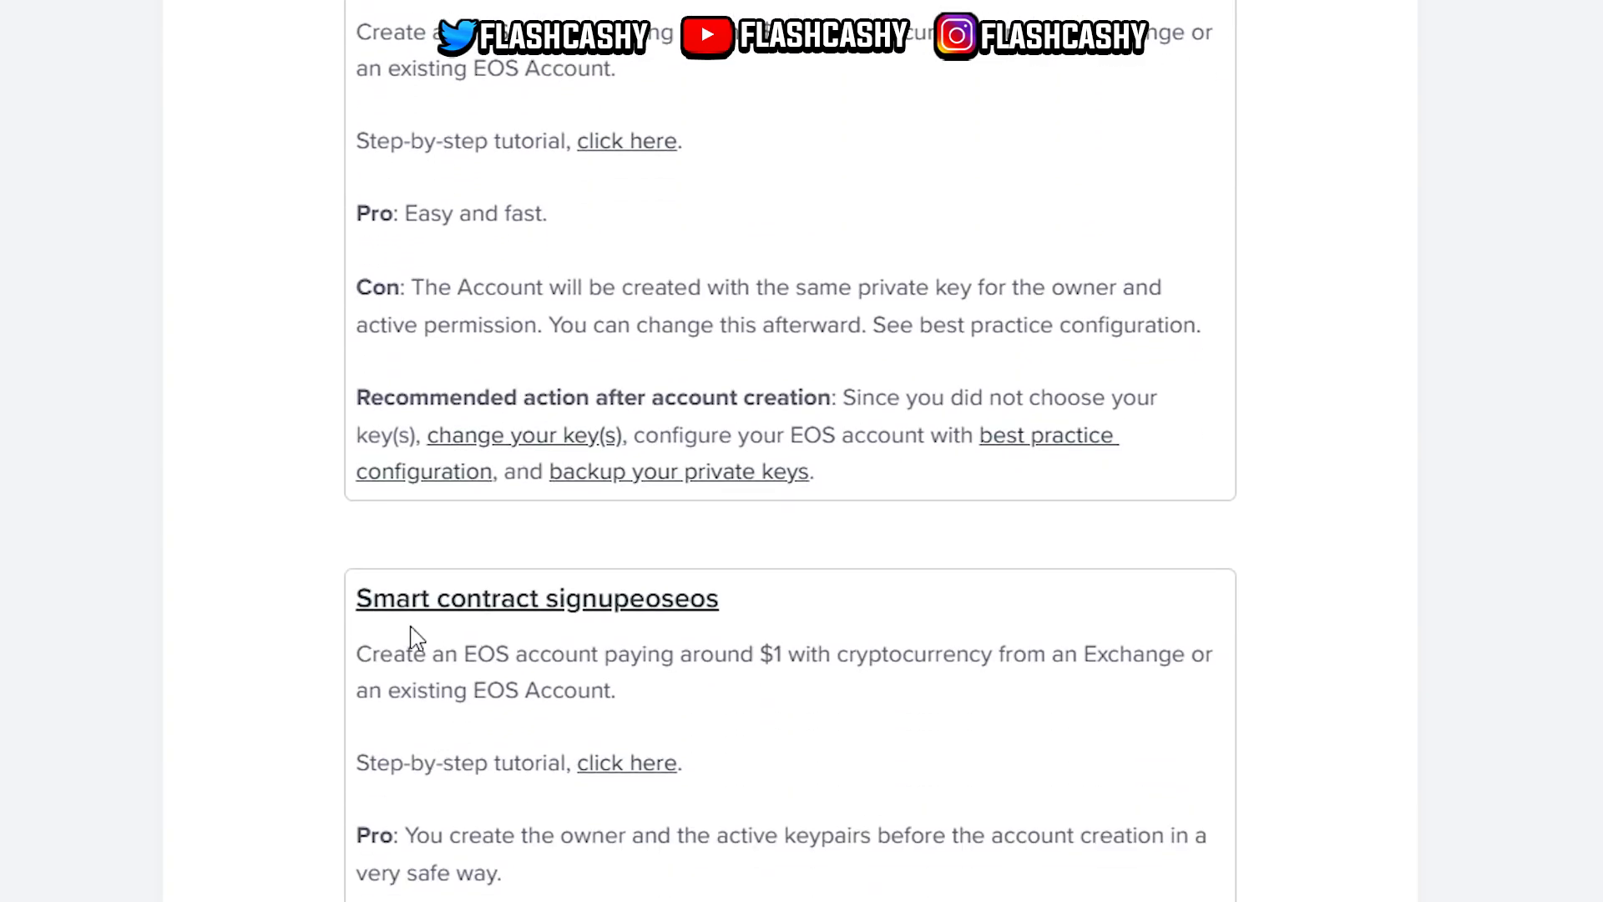
scroll(down, 3)
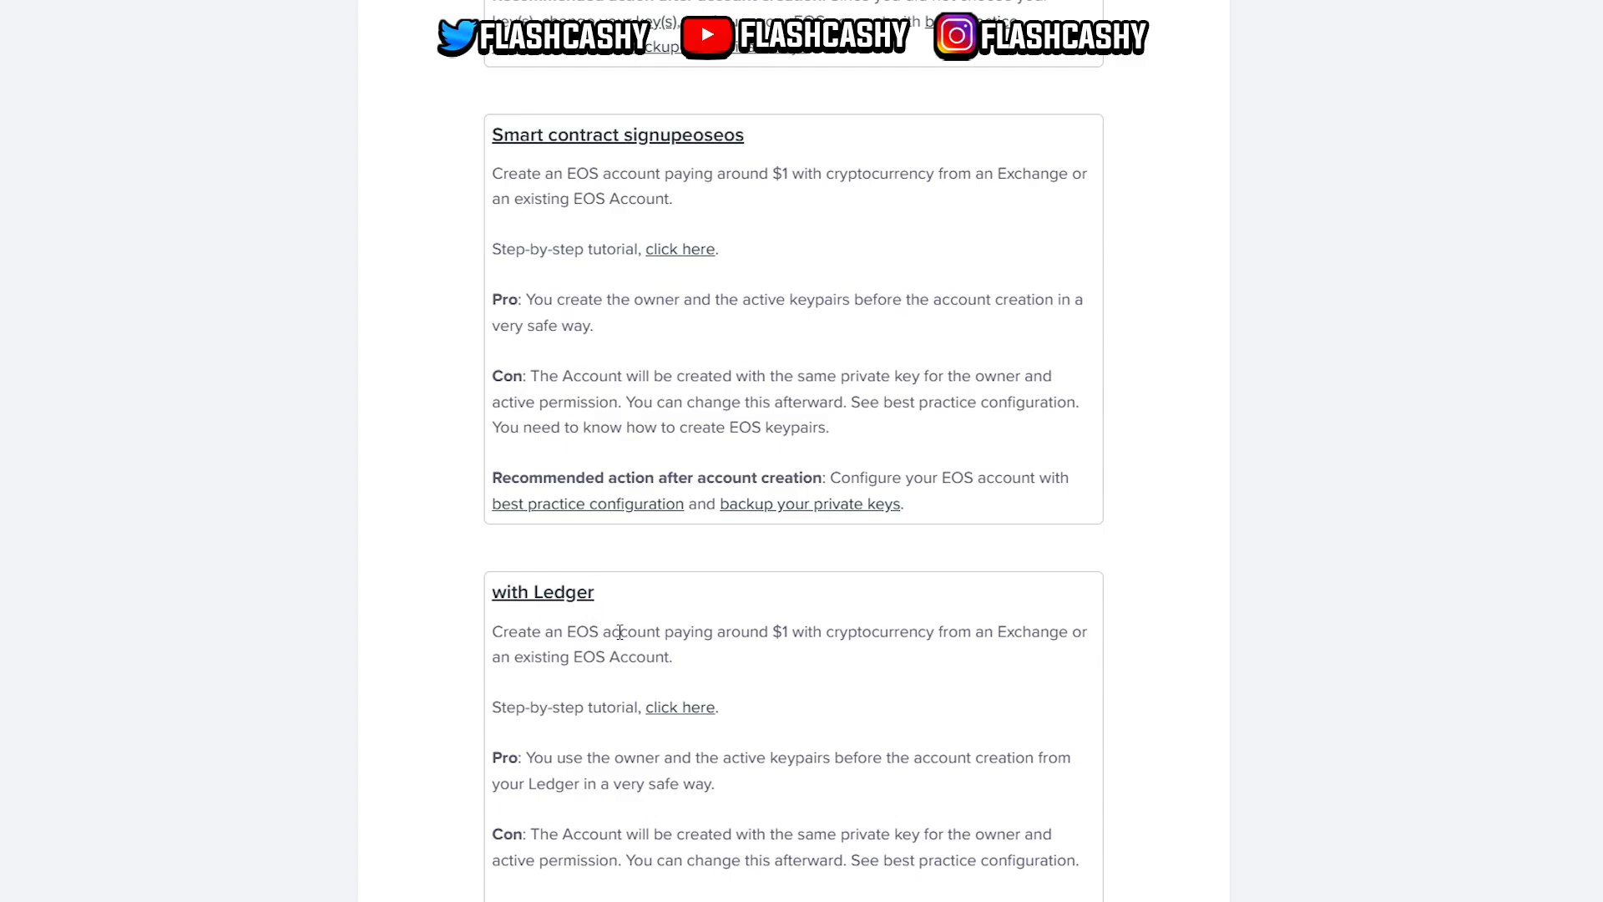
scroll(down, 3)
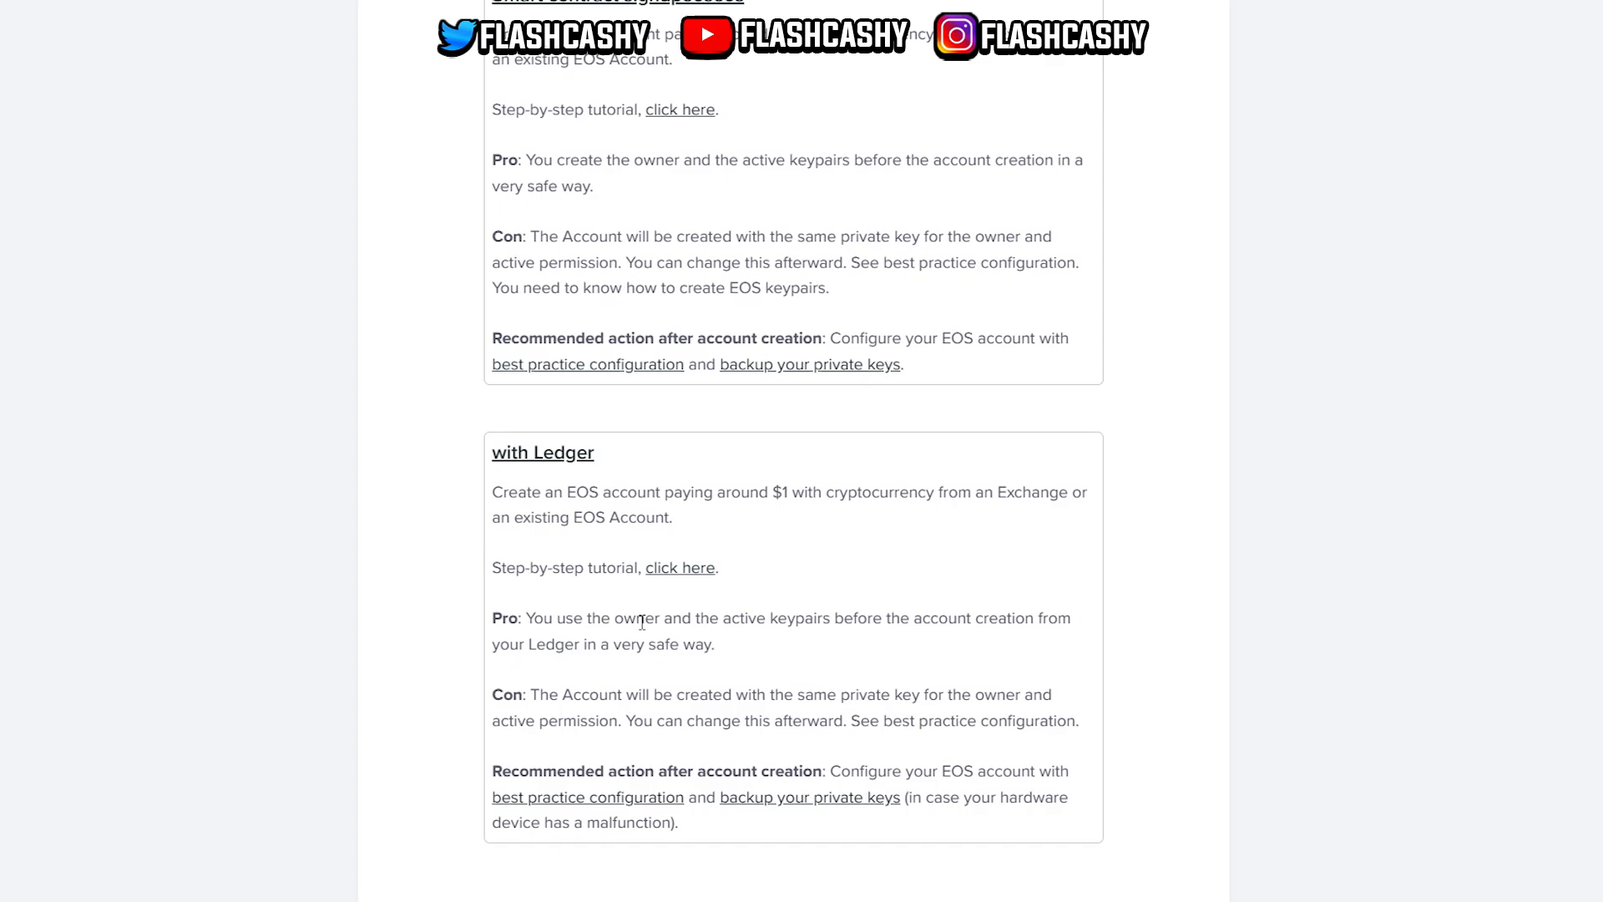
scroll(down, 3)
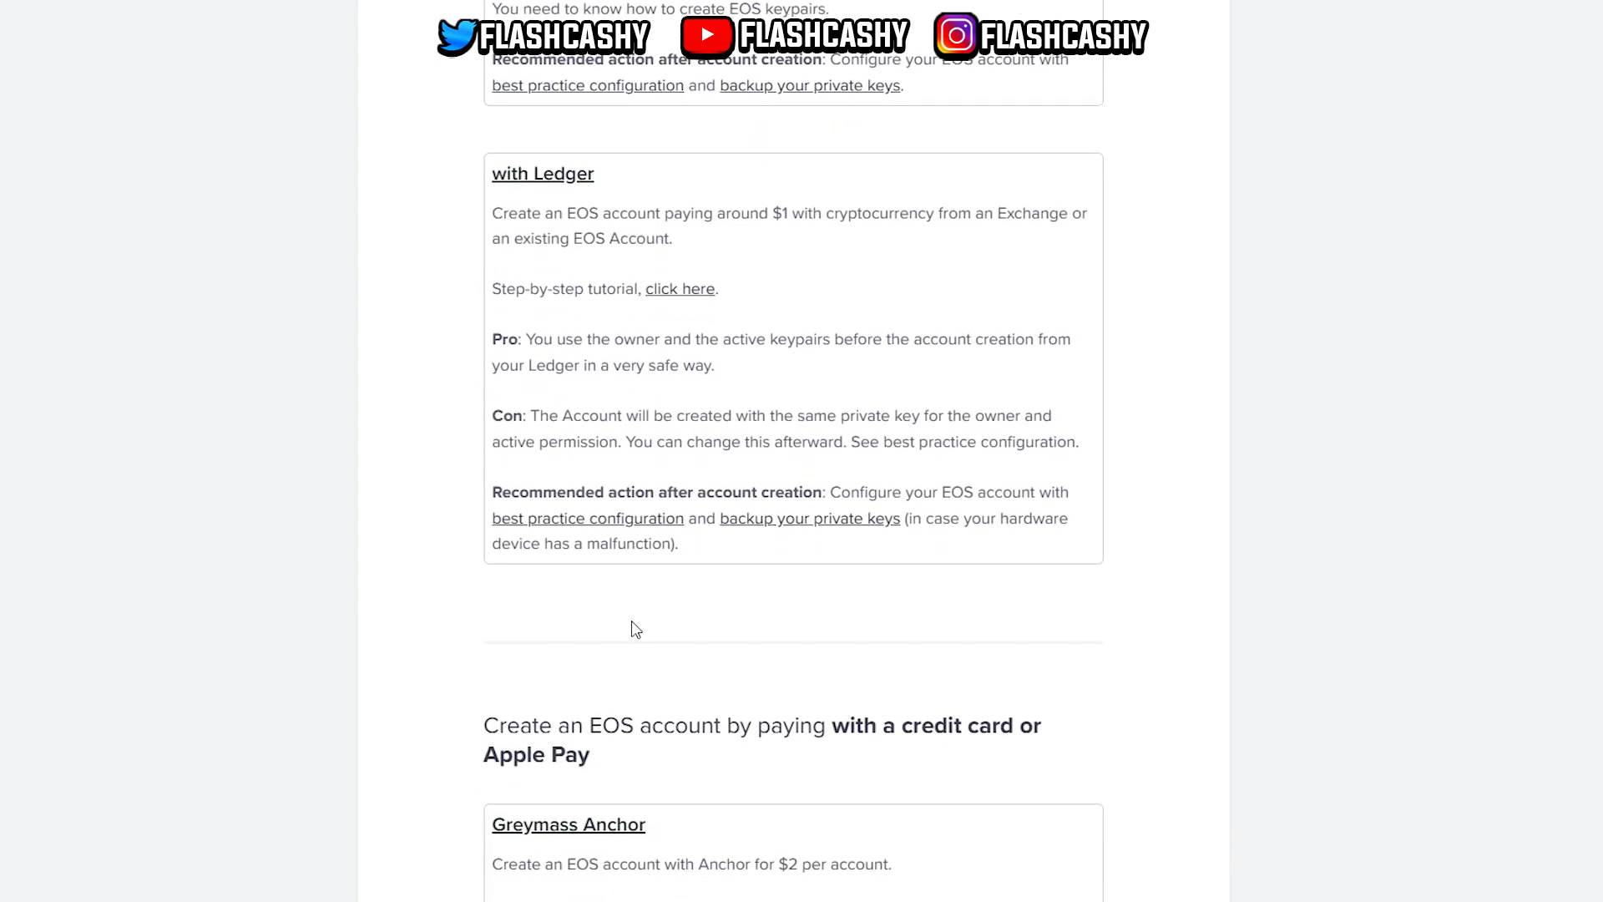
mouse_move(635, 643)
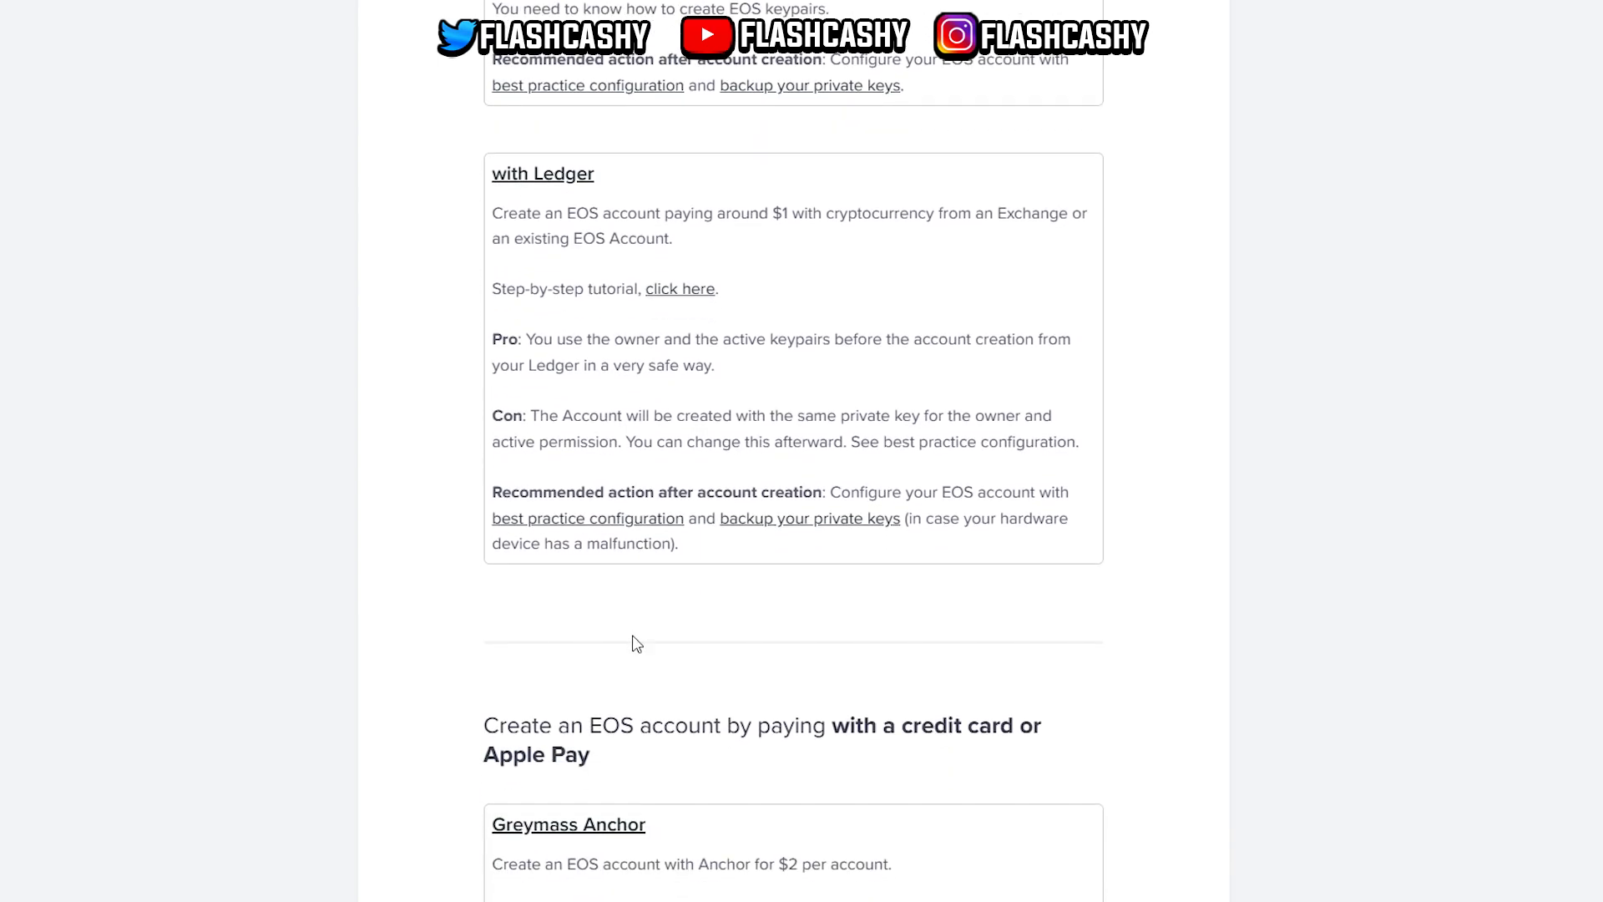
scroll(down, 3)
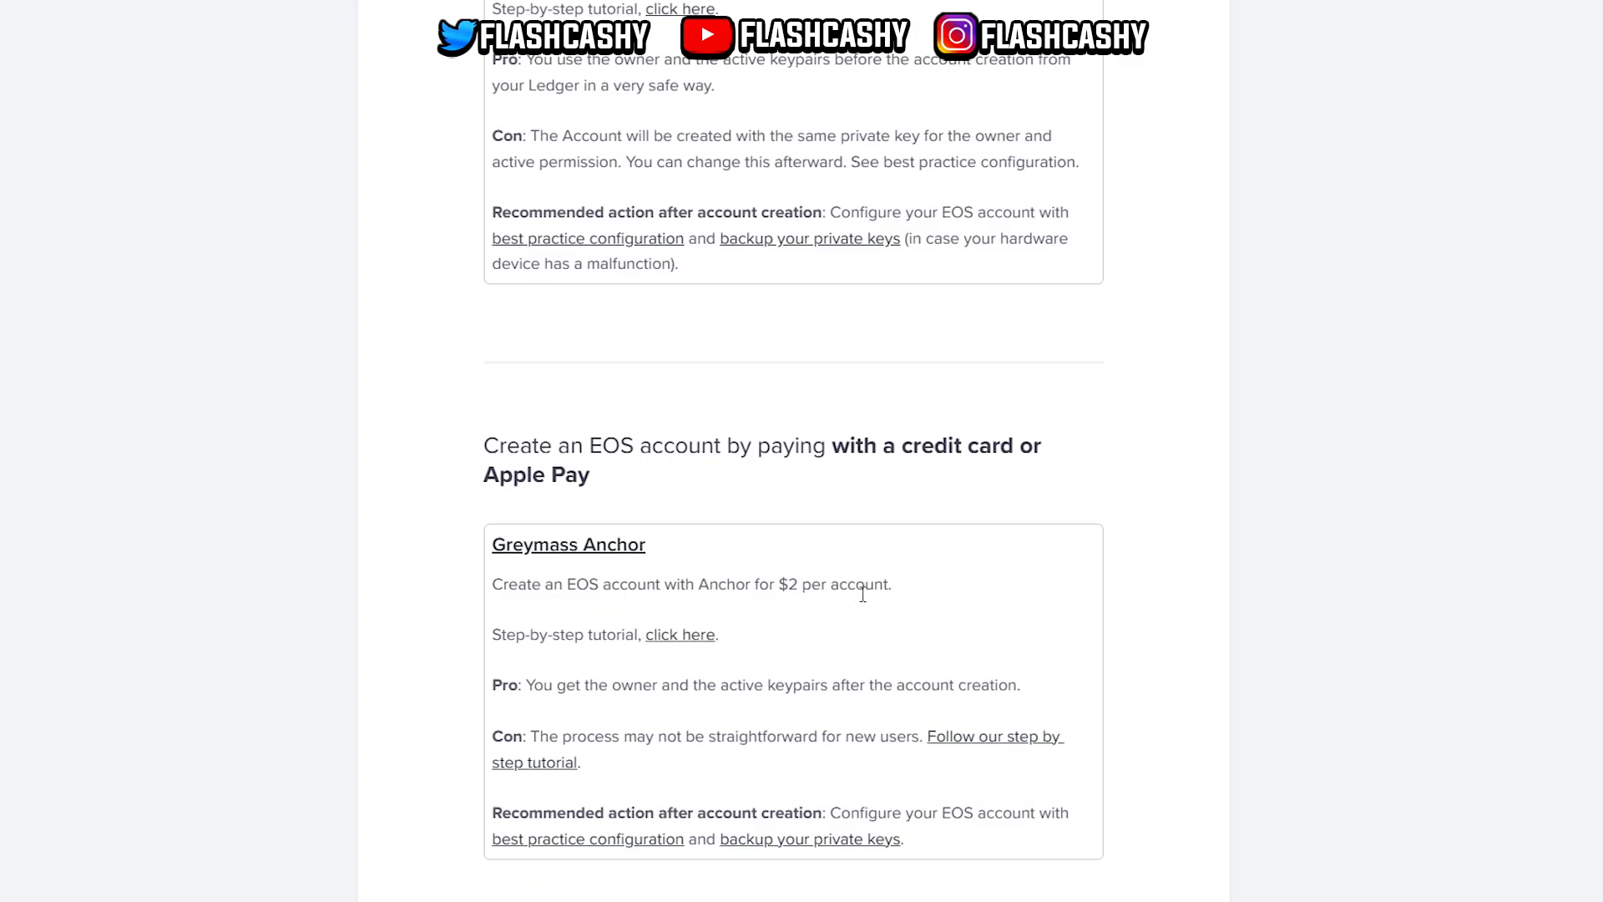
scroll(down, 3)
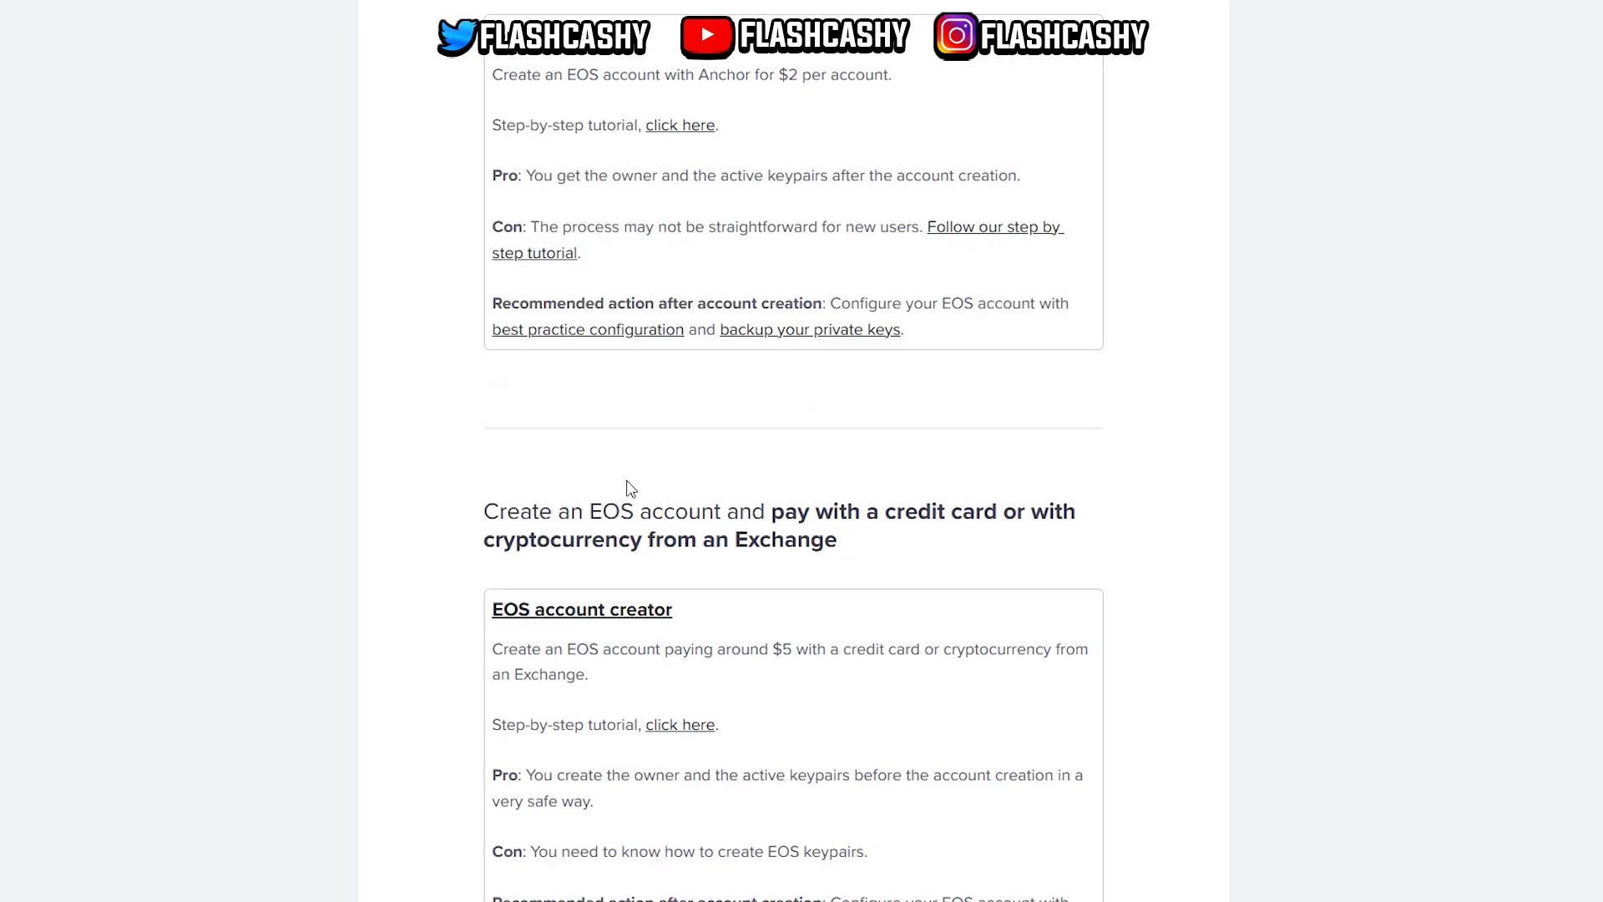
scroll(down, 3)
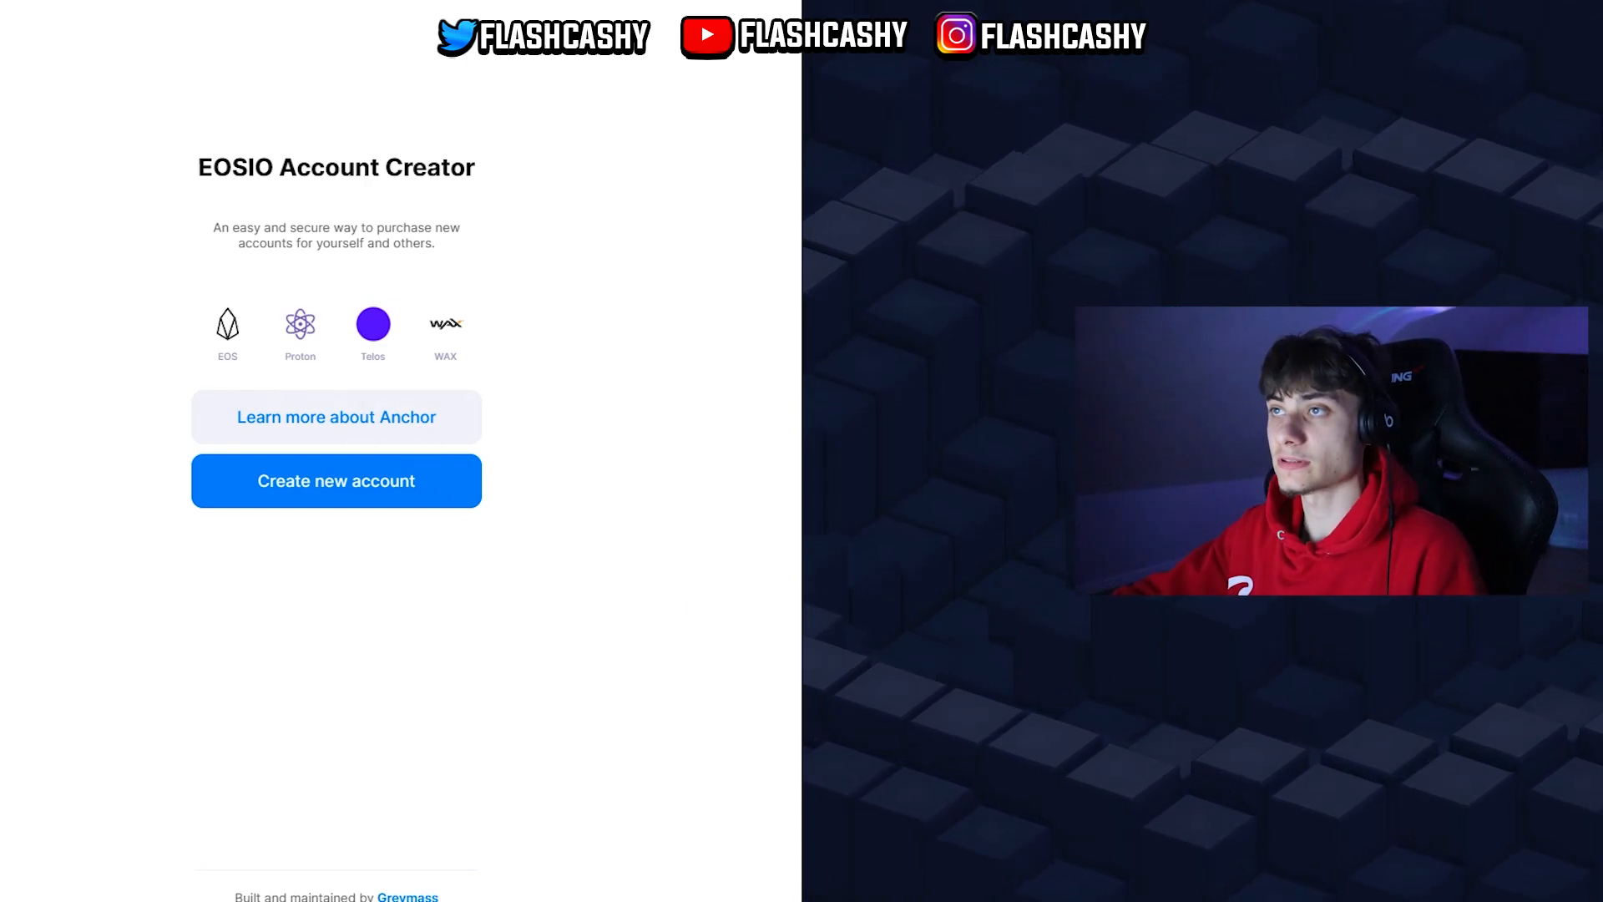
Get the Anchor Wallet app via 'Learn more about Anchor' on EOSIO Account Creator
click(335, 481)
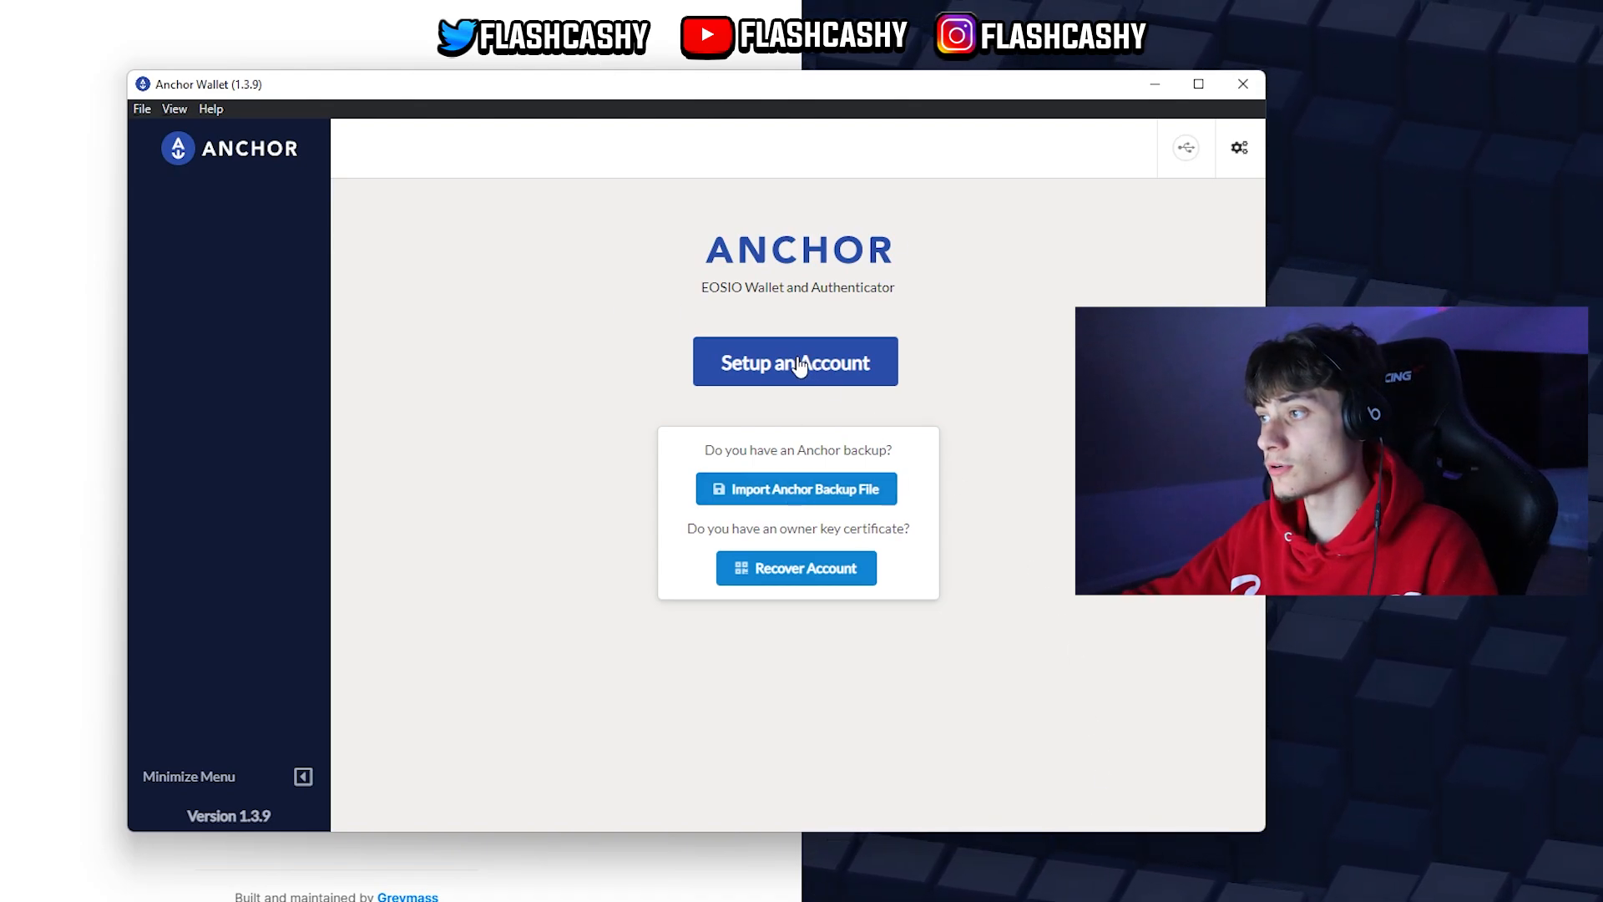
Set a wallet password, choose the EOS blockchain, and start importing a private key
click(794, 362)
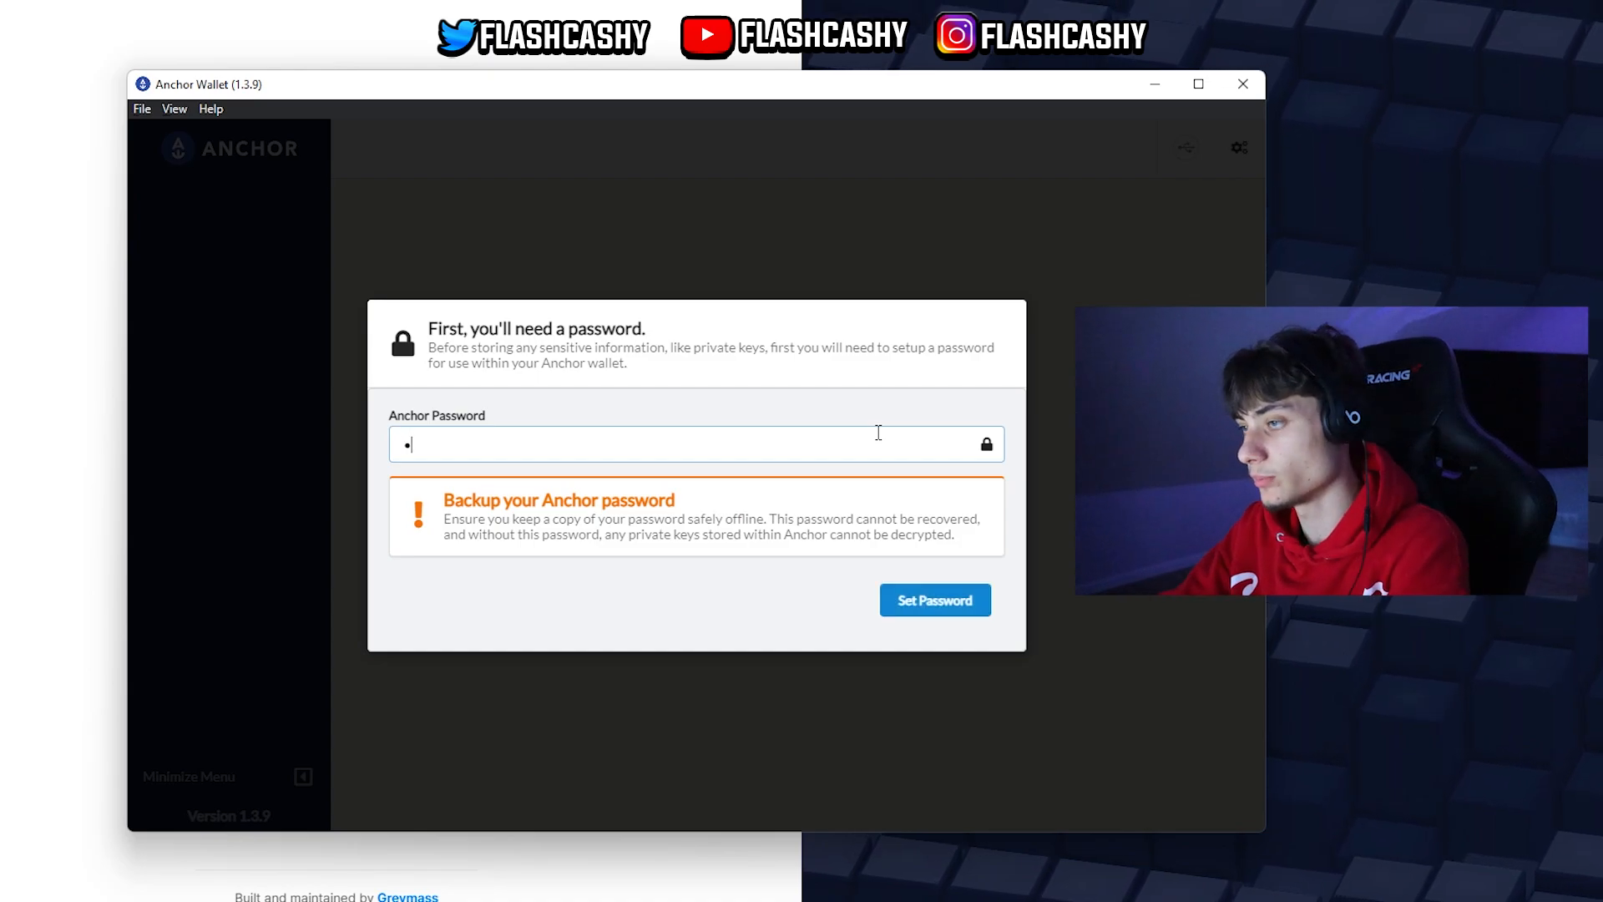
click(933, 600)
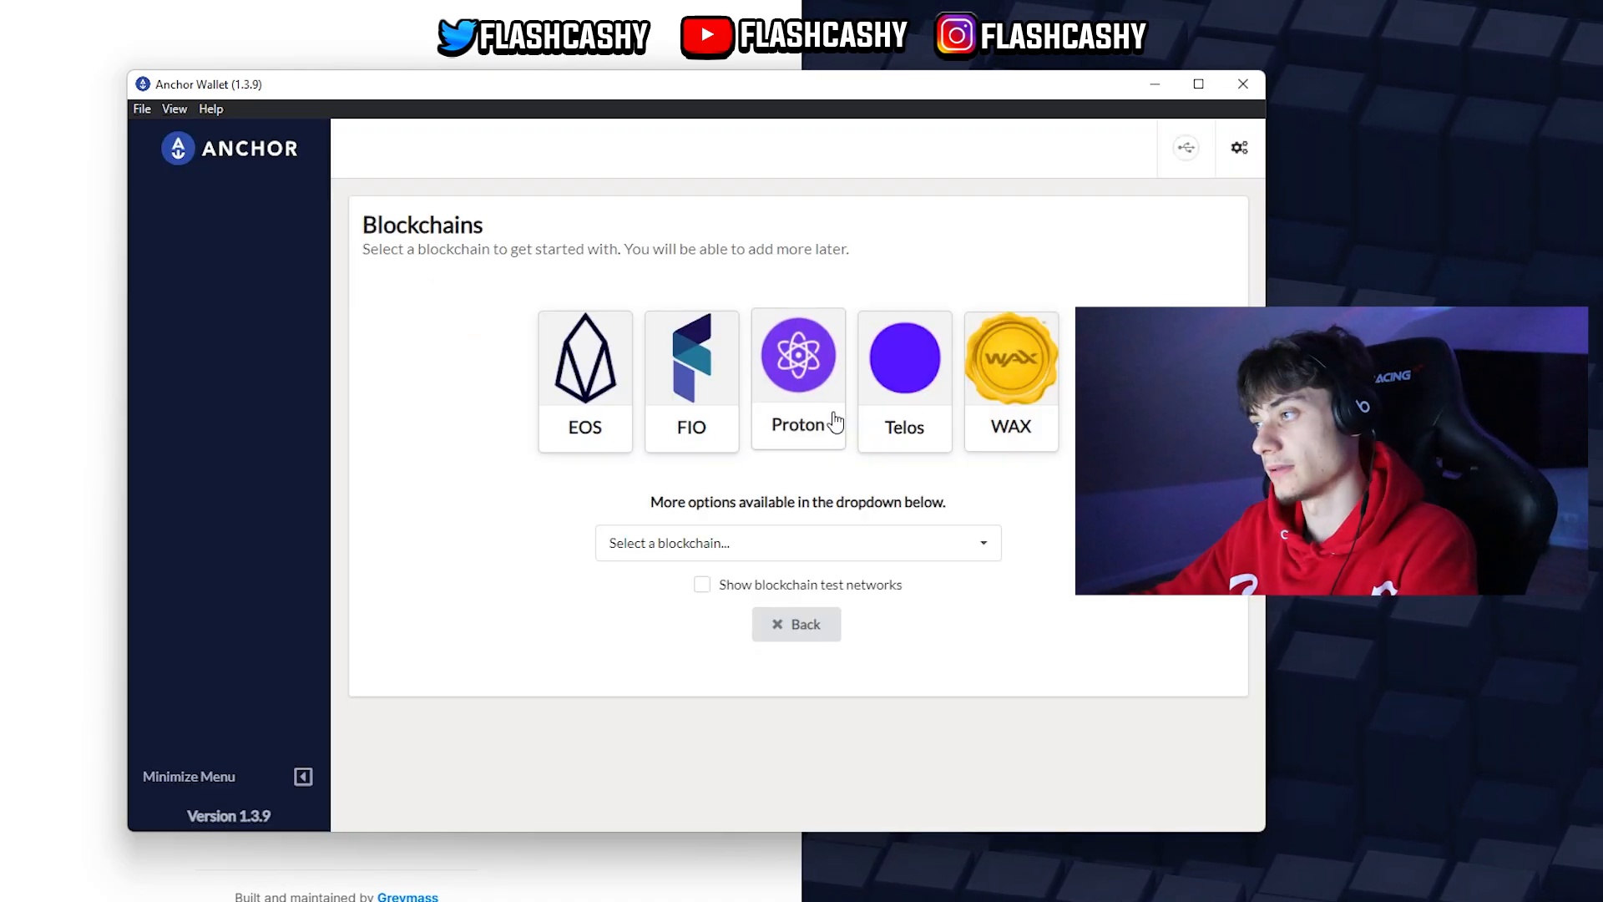
click(584, 358)
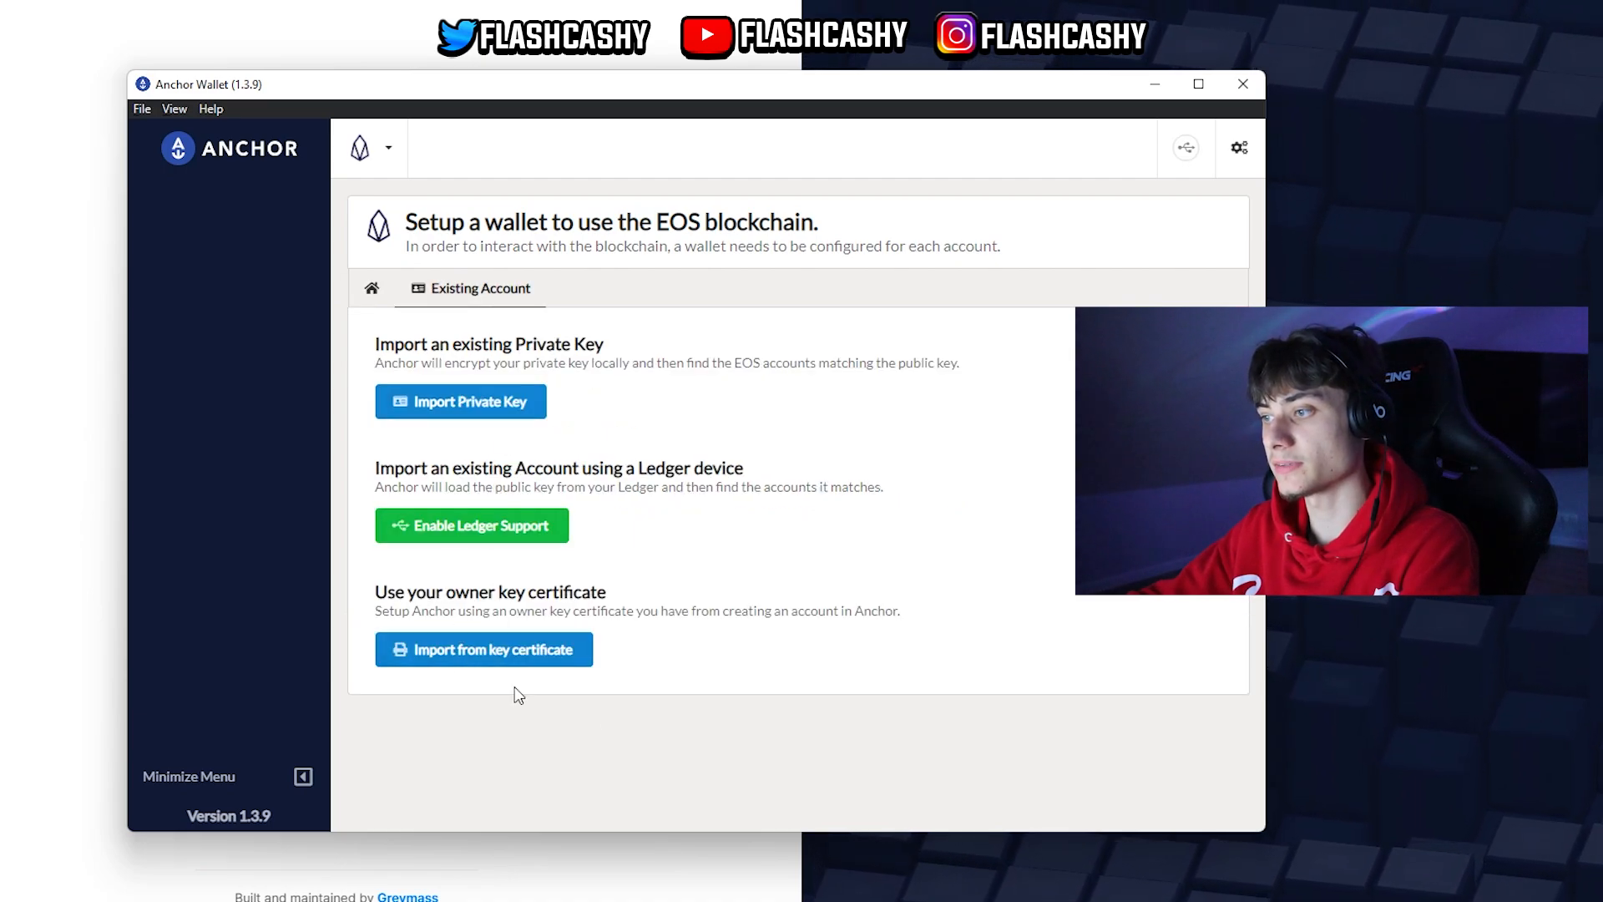
click(460, 401)
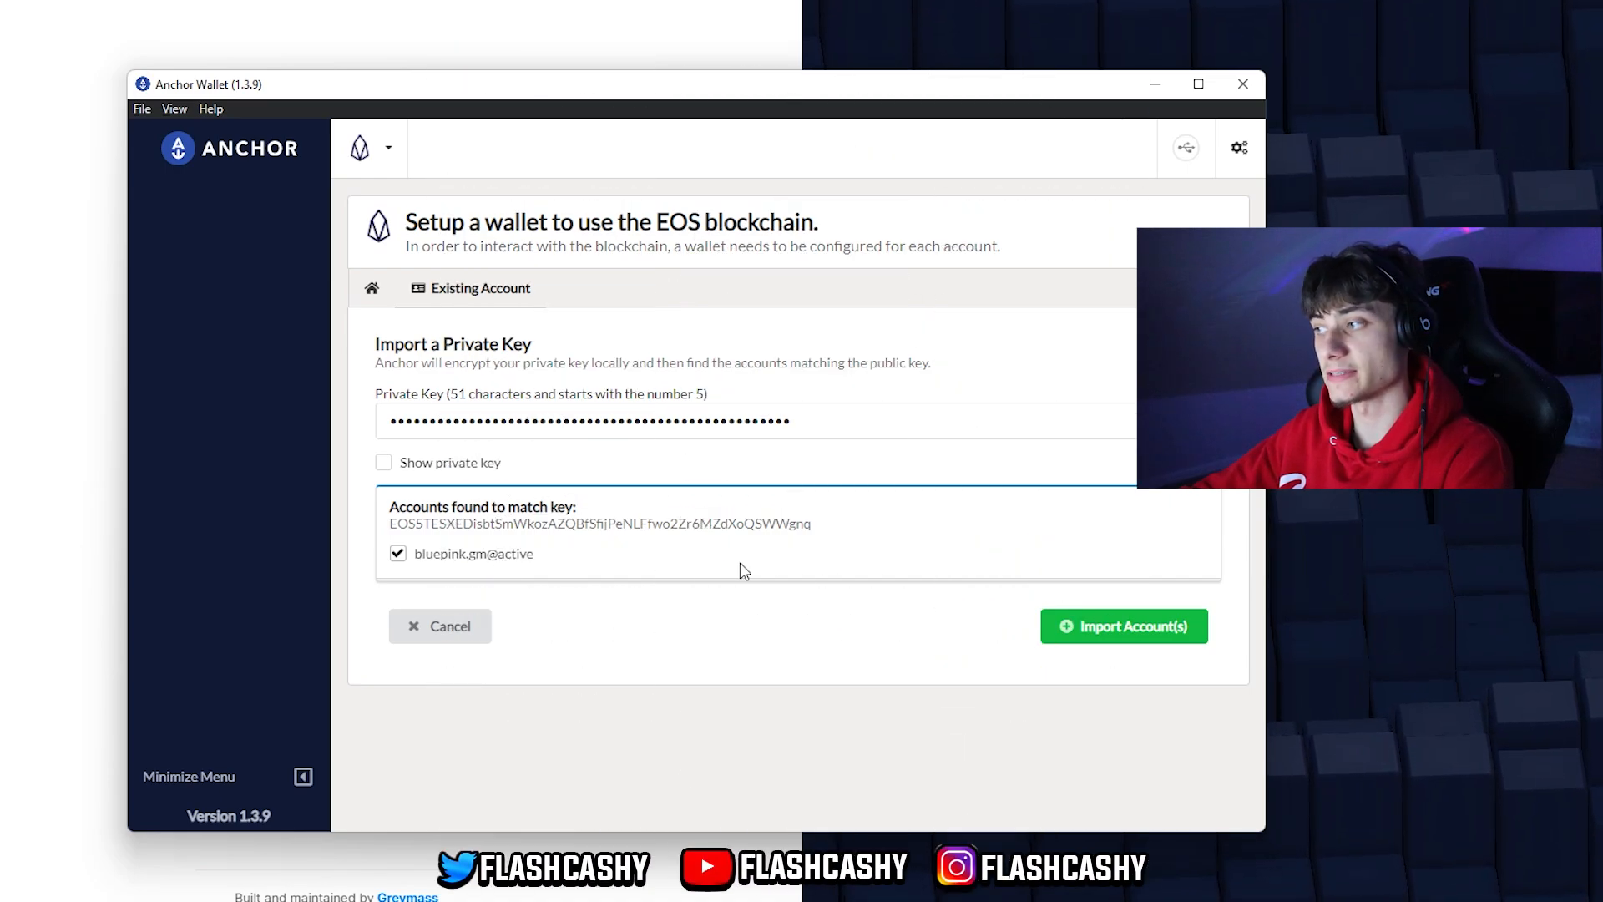
click(1122, 626)
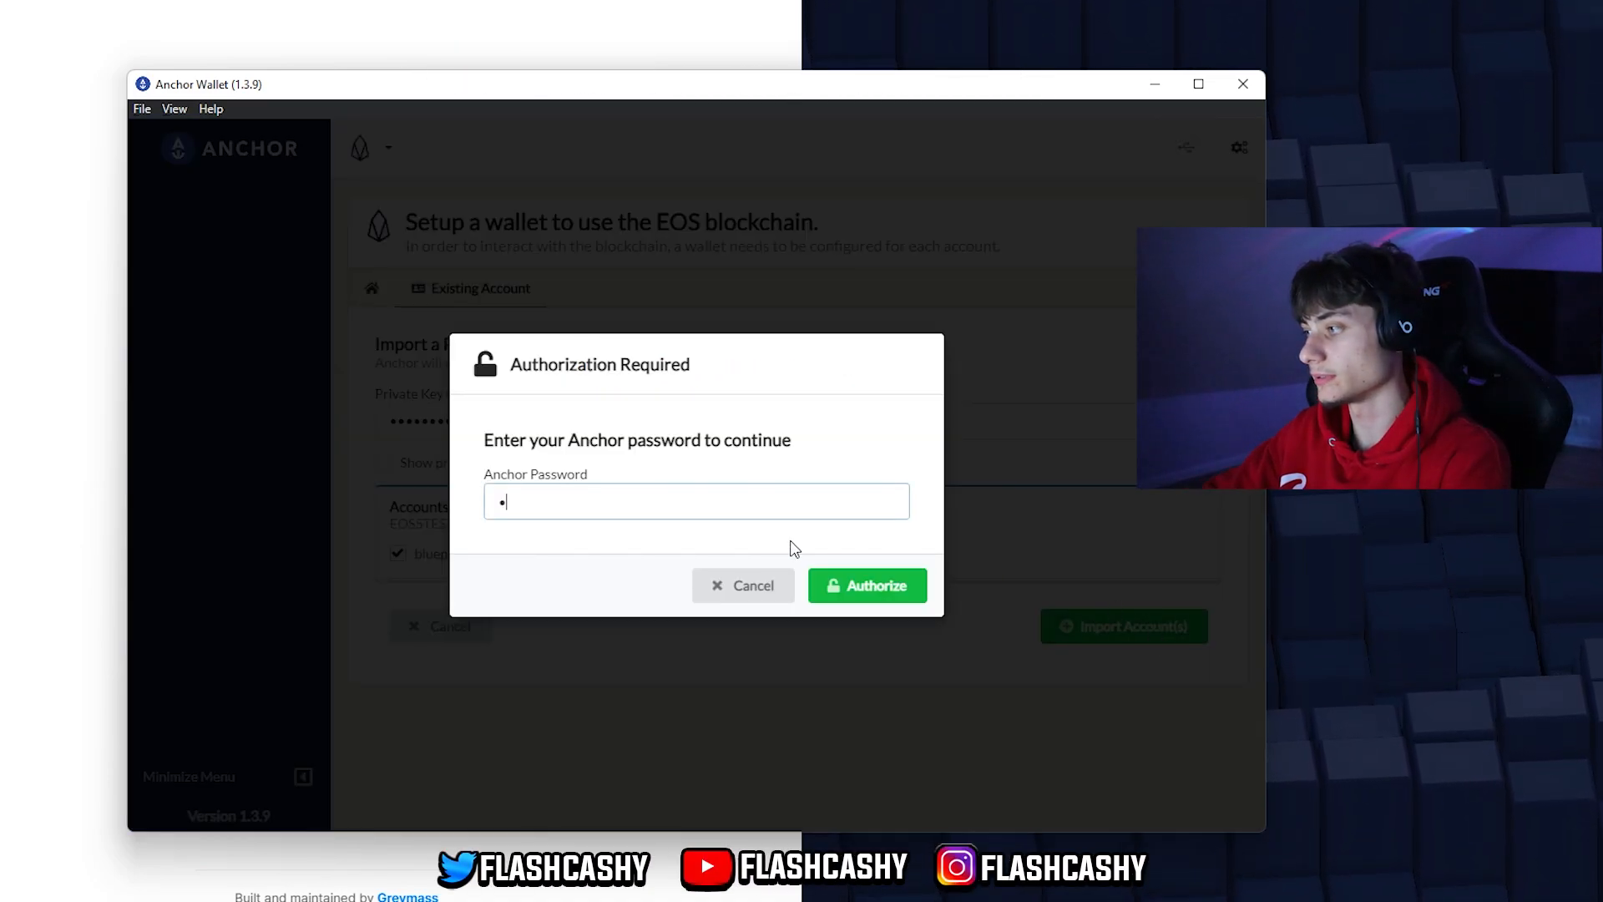
click(866, 585)
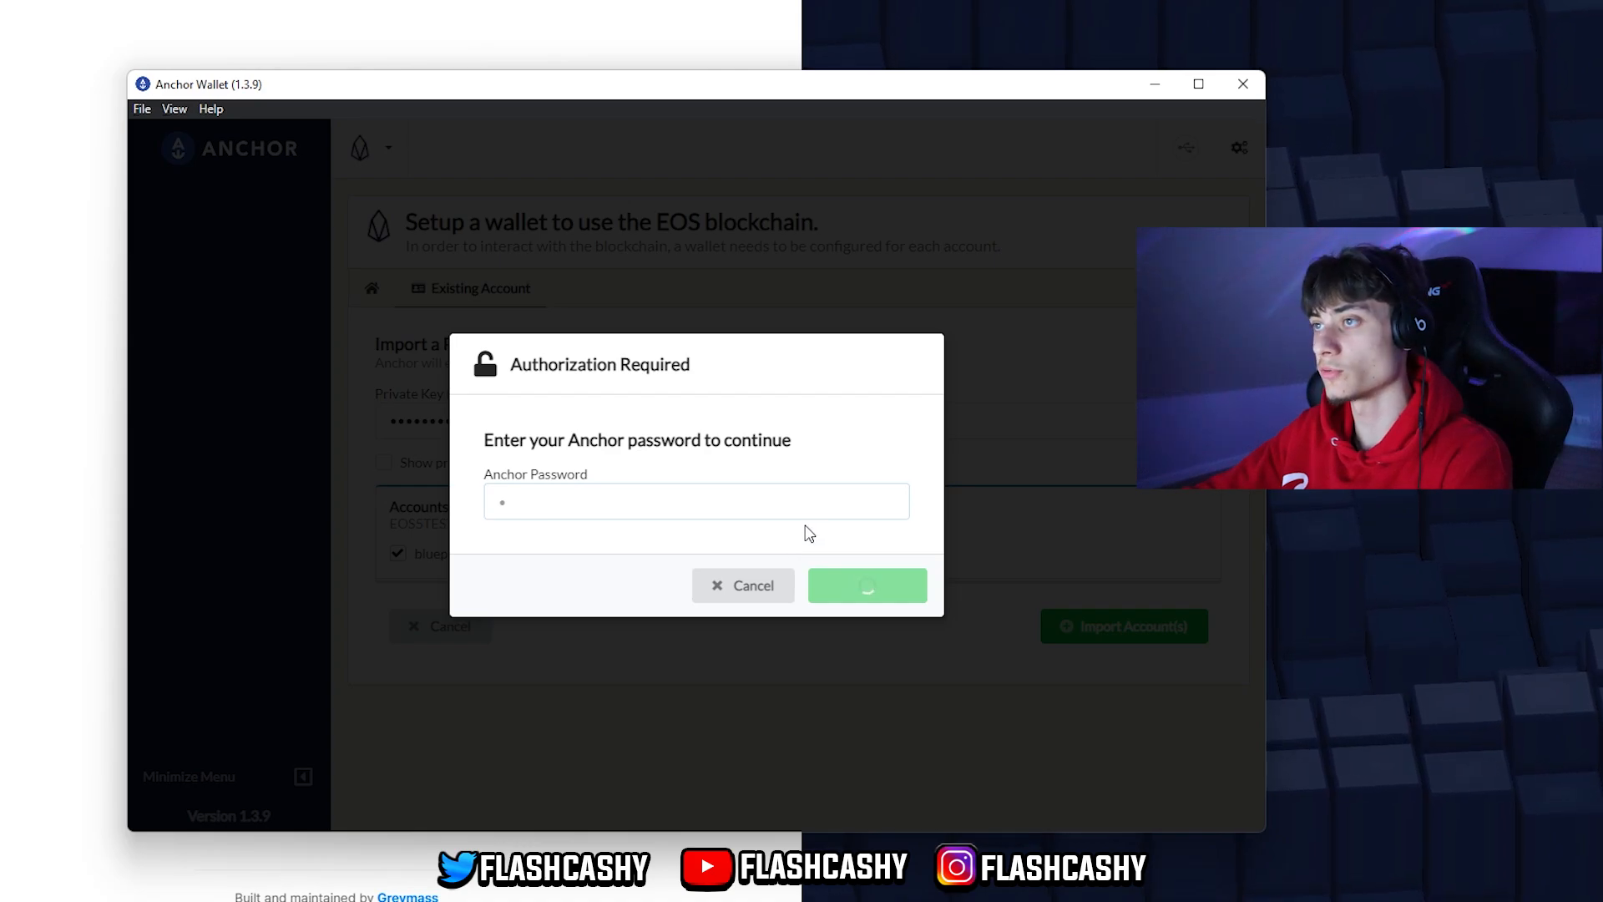
click(865, 584)
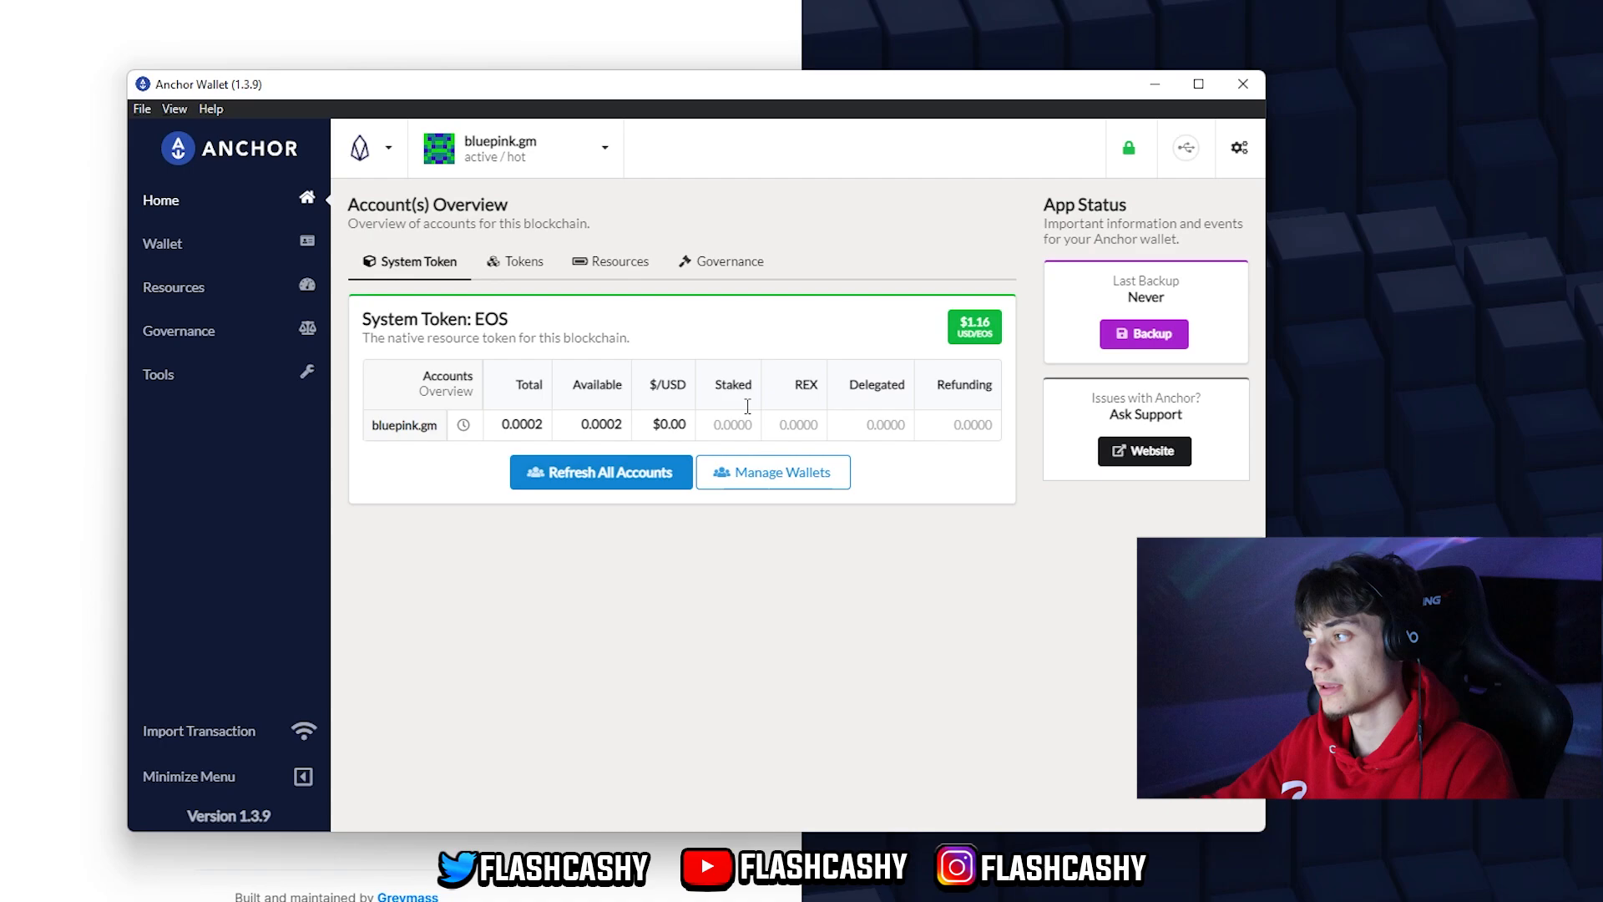
Check the Tokens tab and the neighbouring tab of the bluepink.gm overview
click(521, 261)
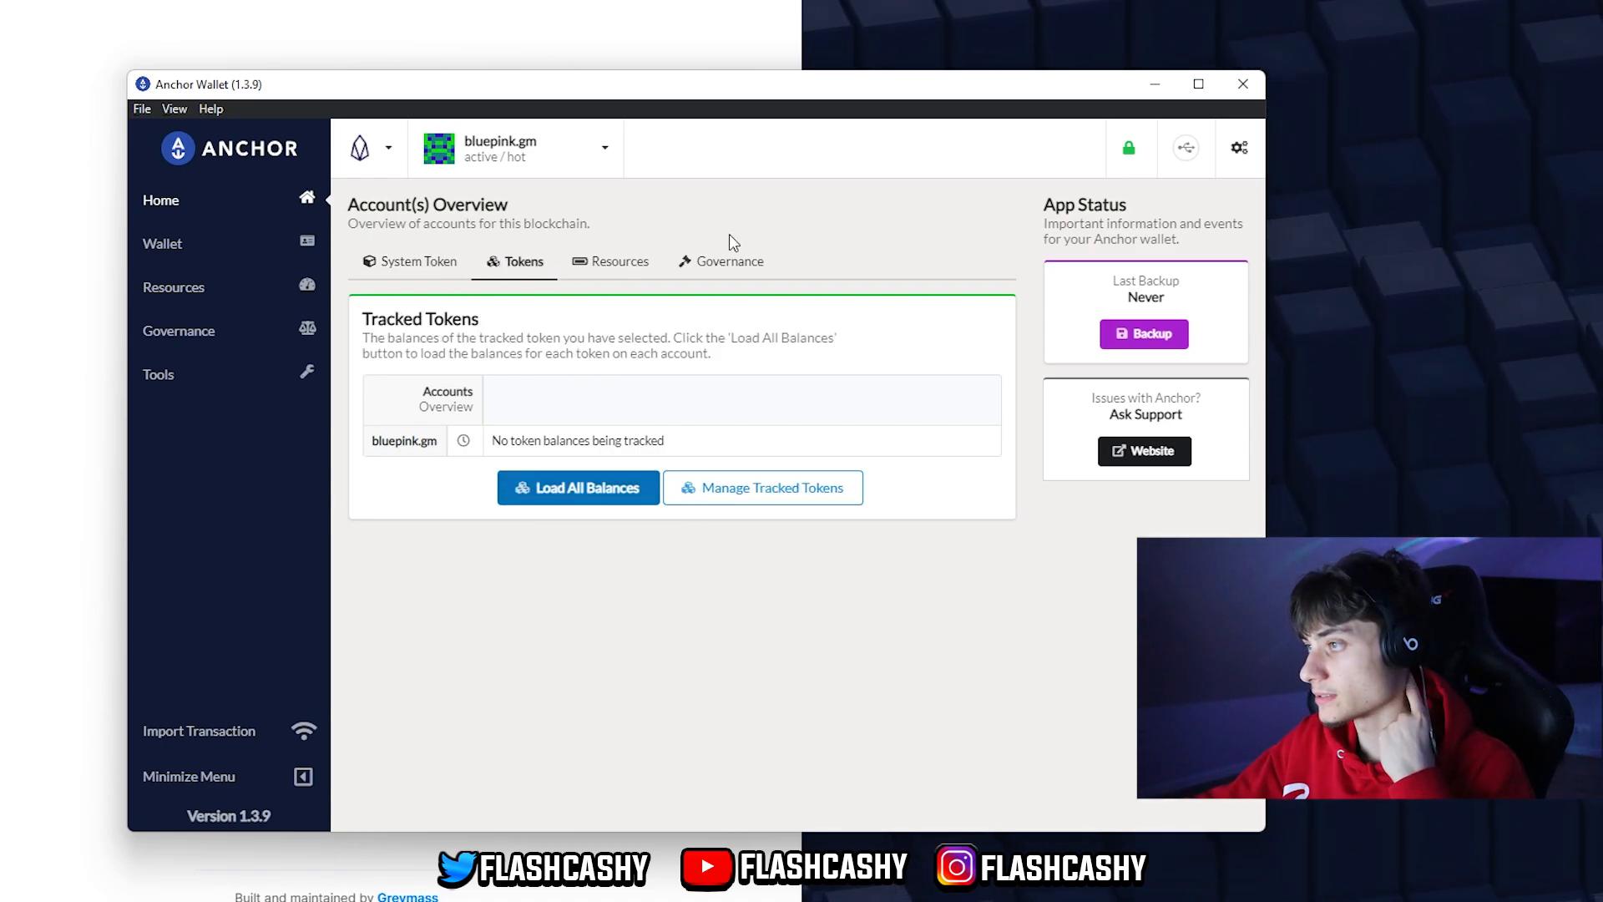
click(619, 260)
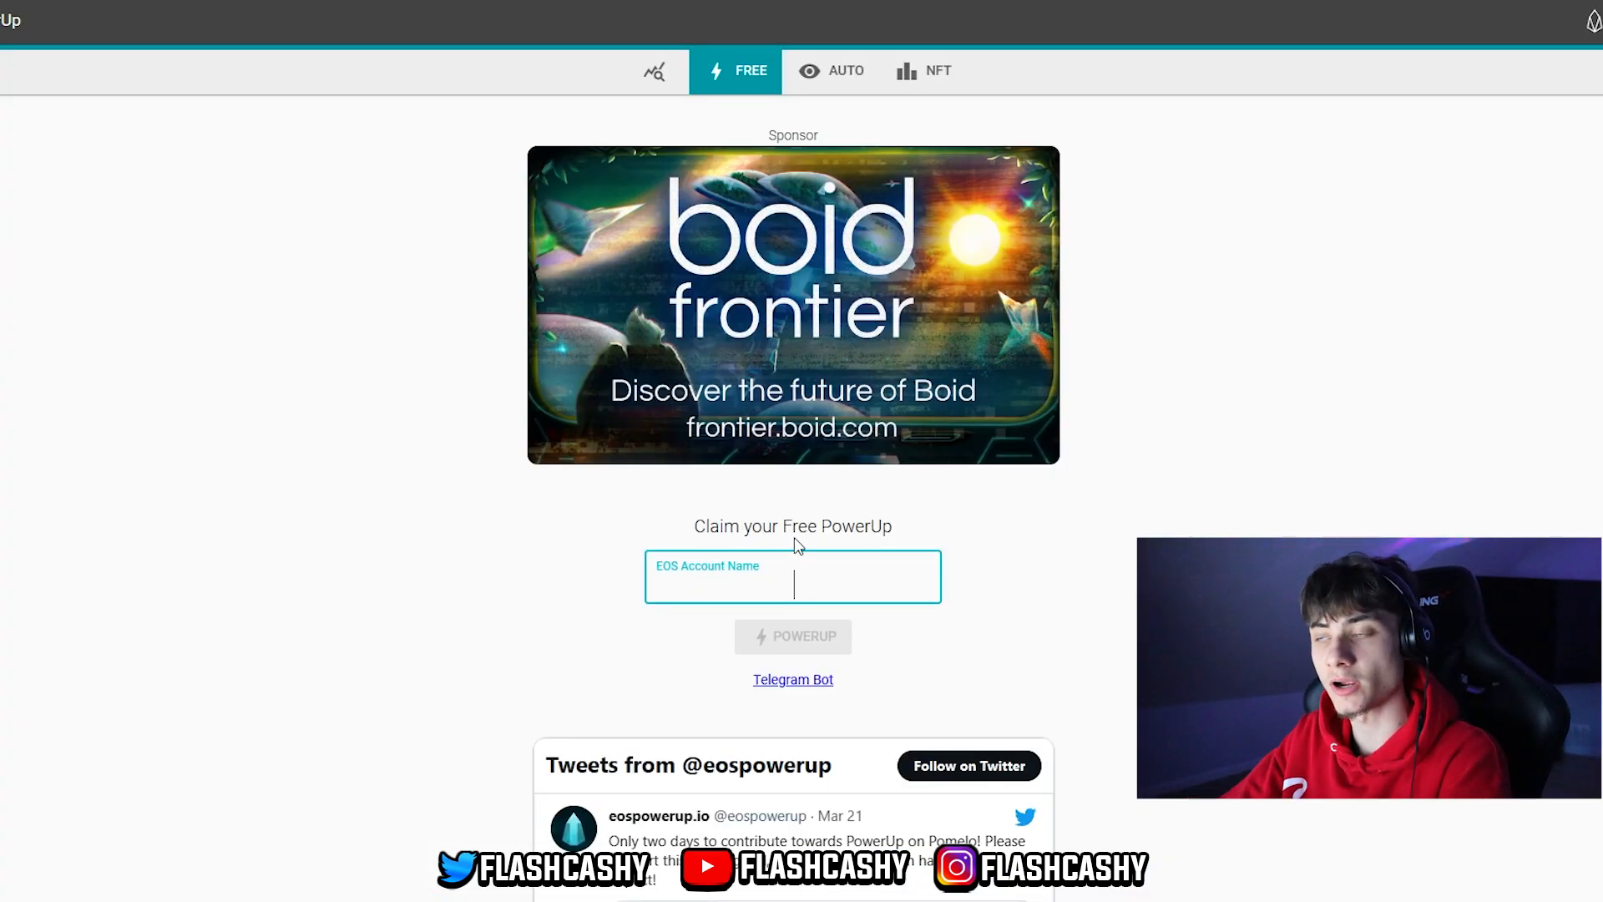
Claim a free PowerUp for bluepink.gm on eospowerup.io and confirm the 3 ms CPU message
text(blue.)
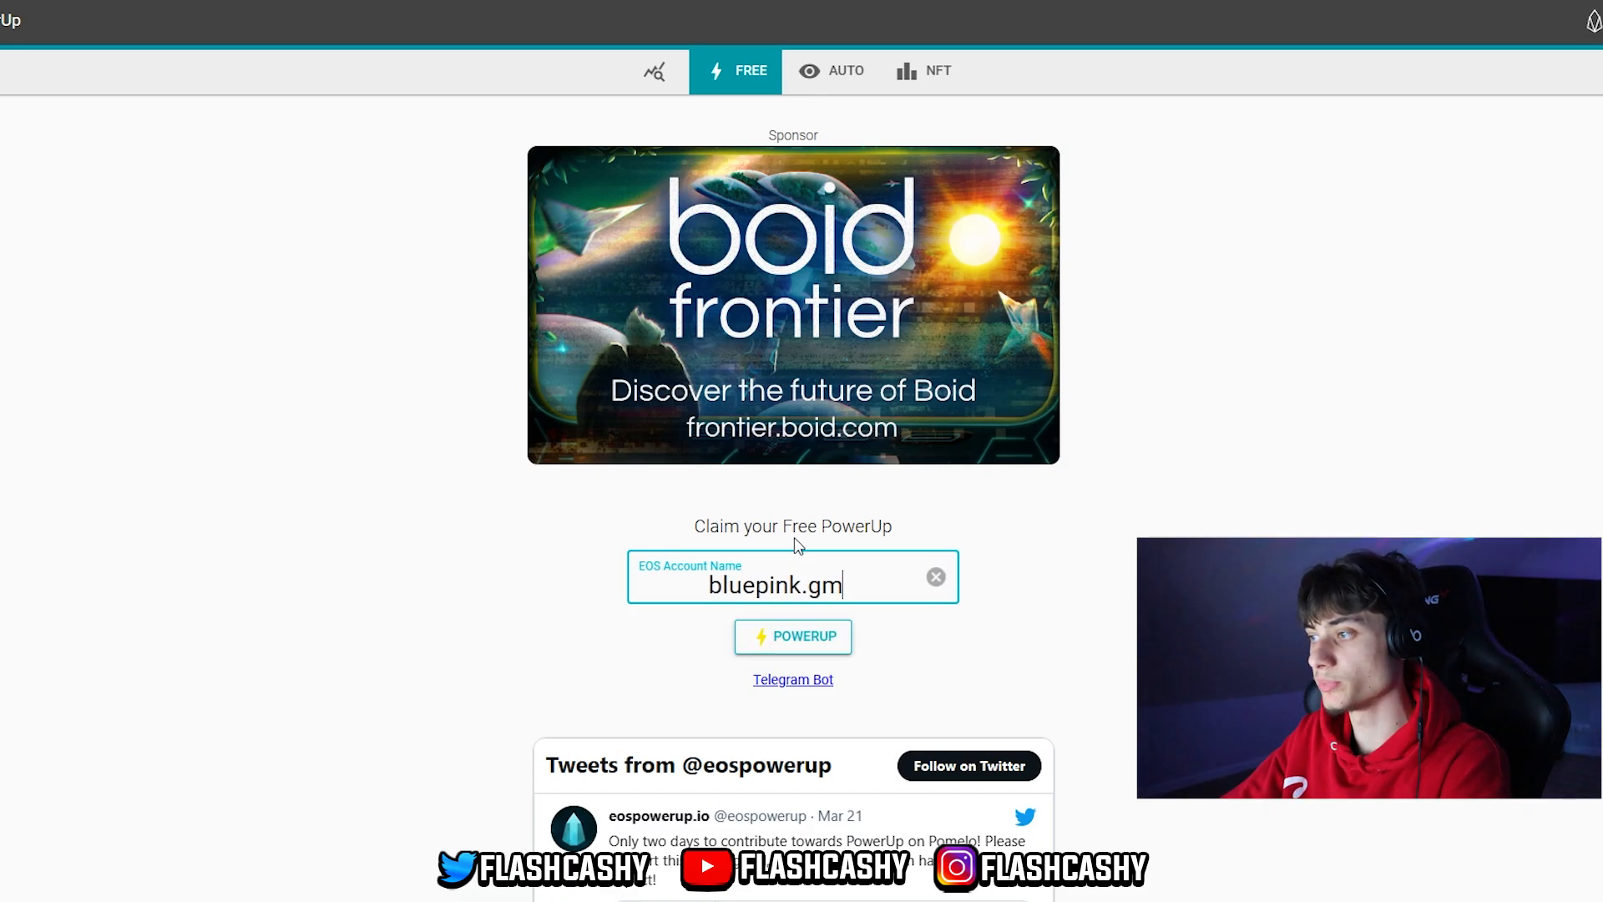
click(792, 636)
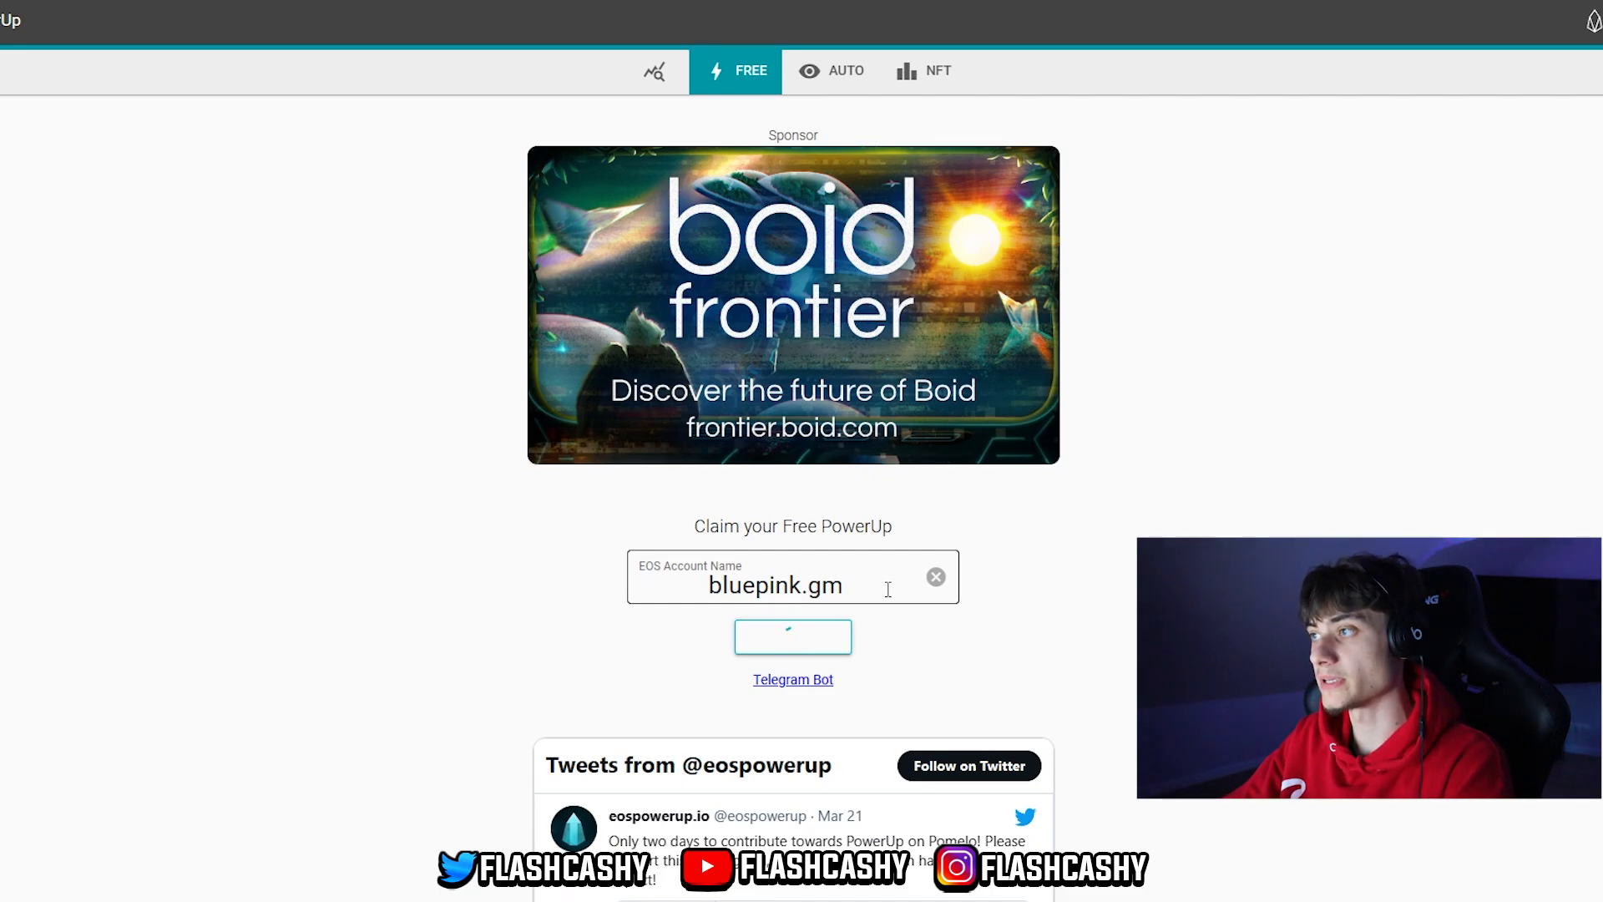
click(793, 637)
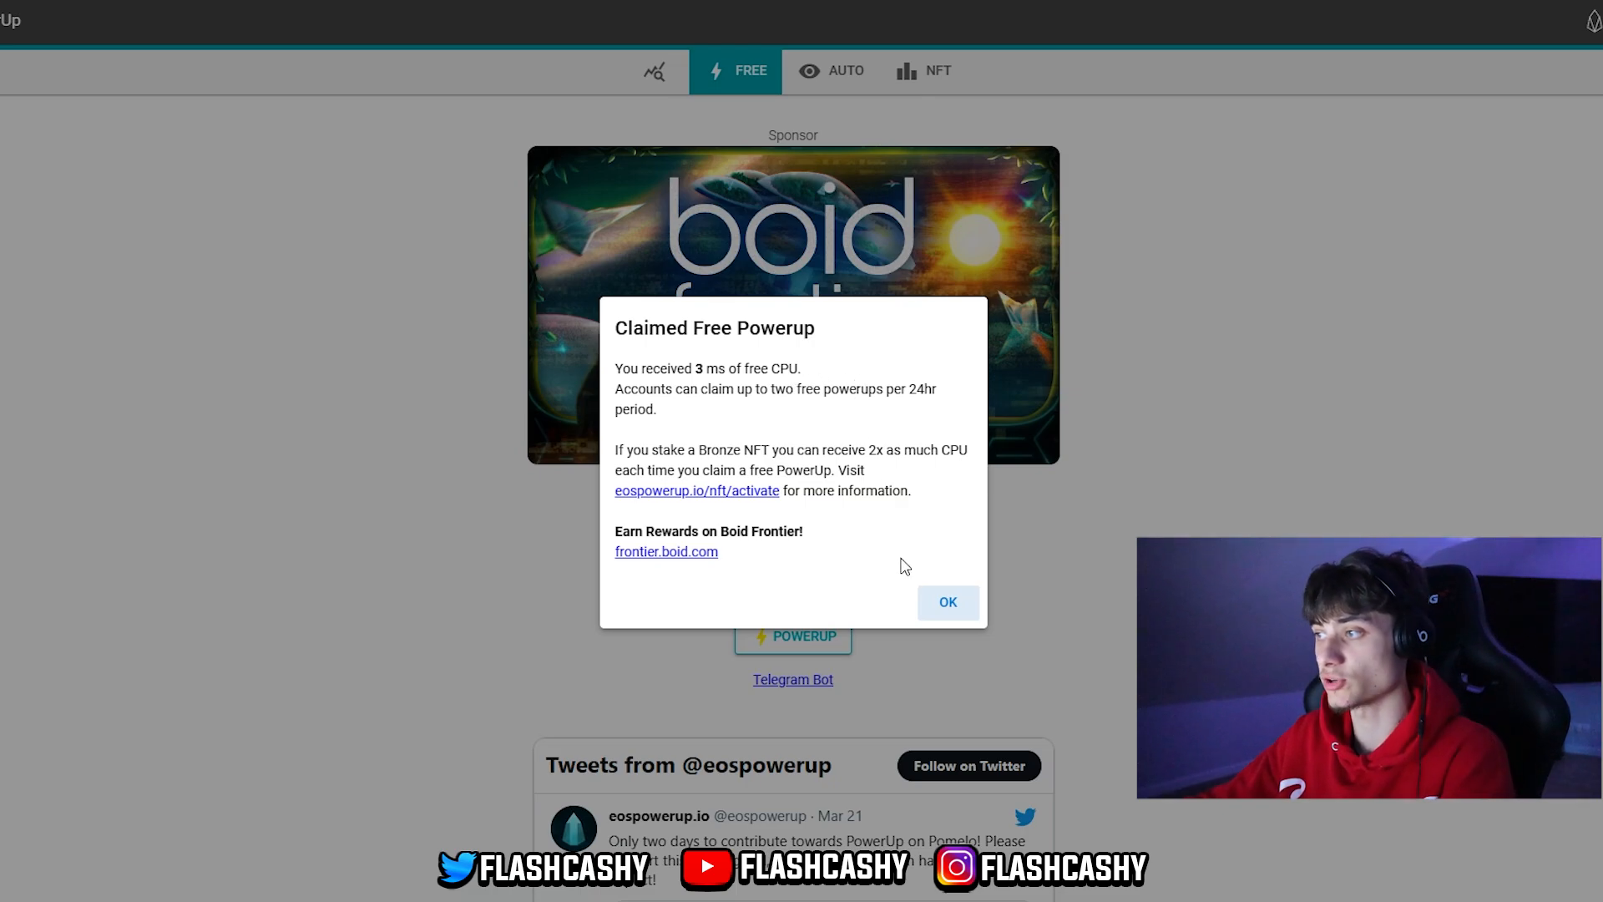
drag(629, 450, 664, 453)
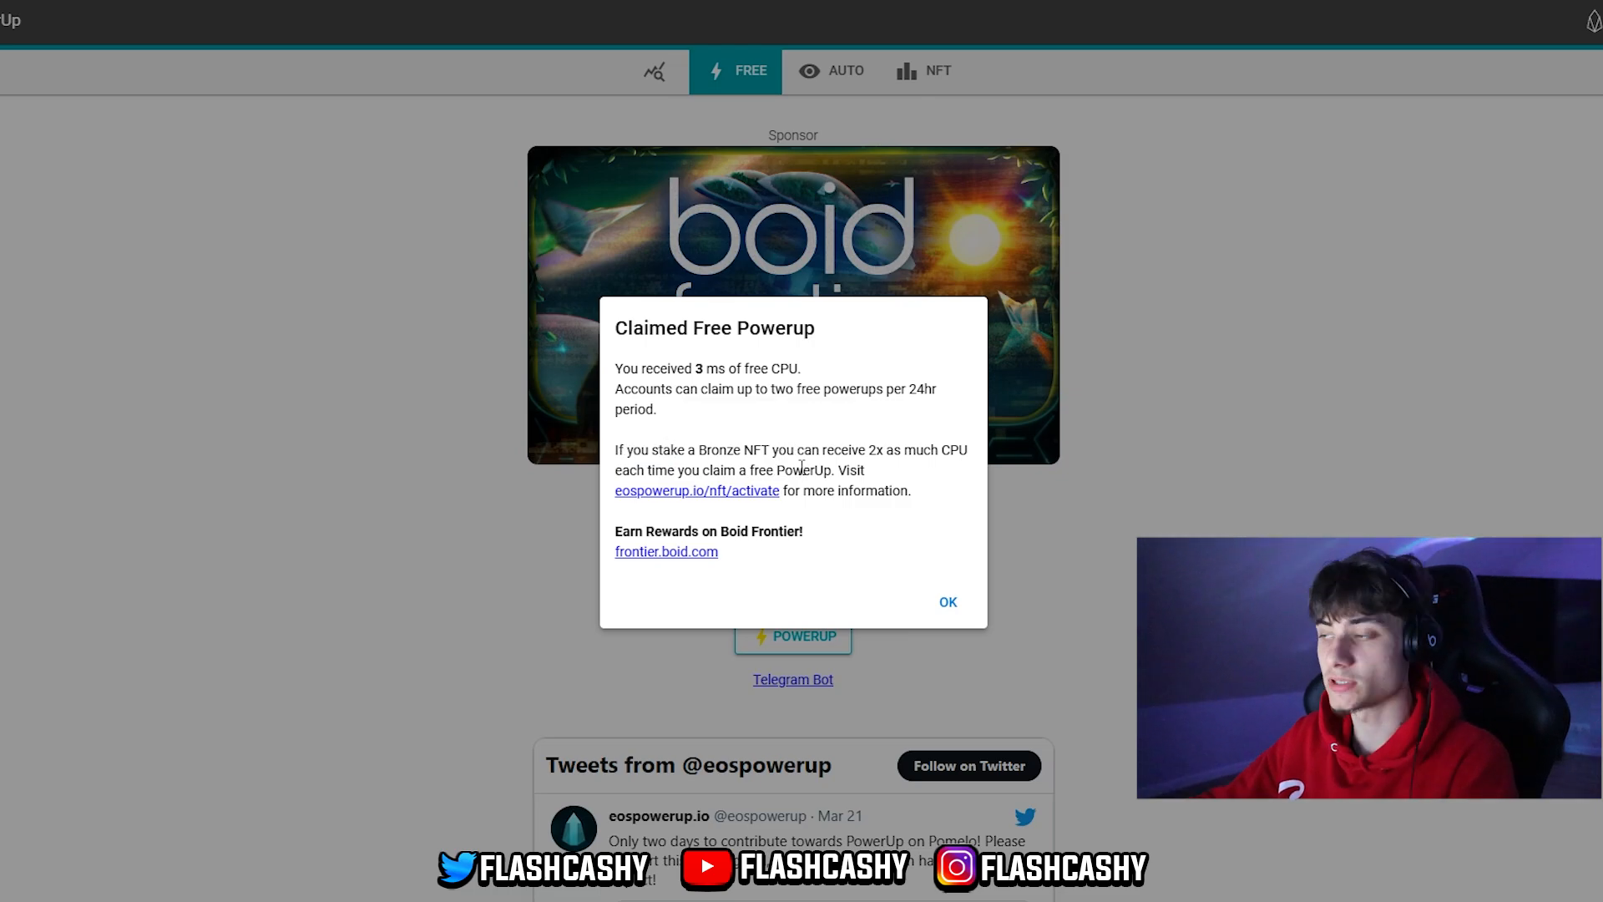
click(946, 602)
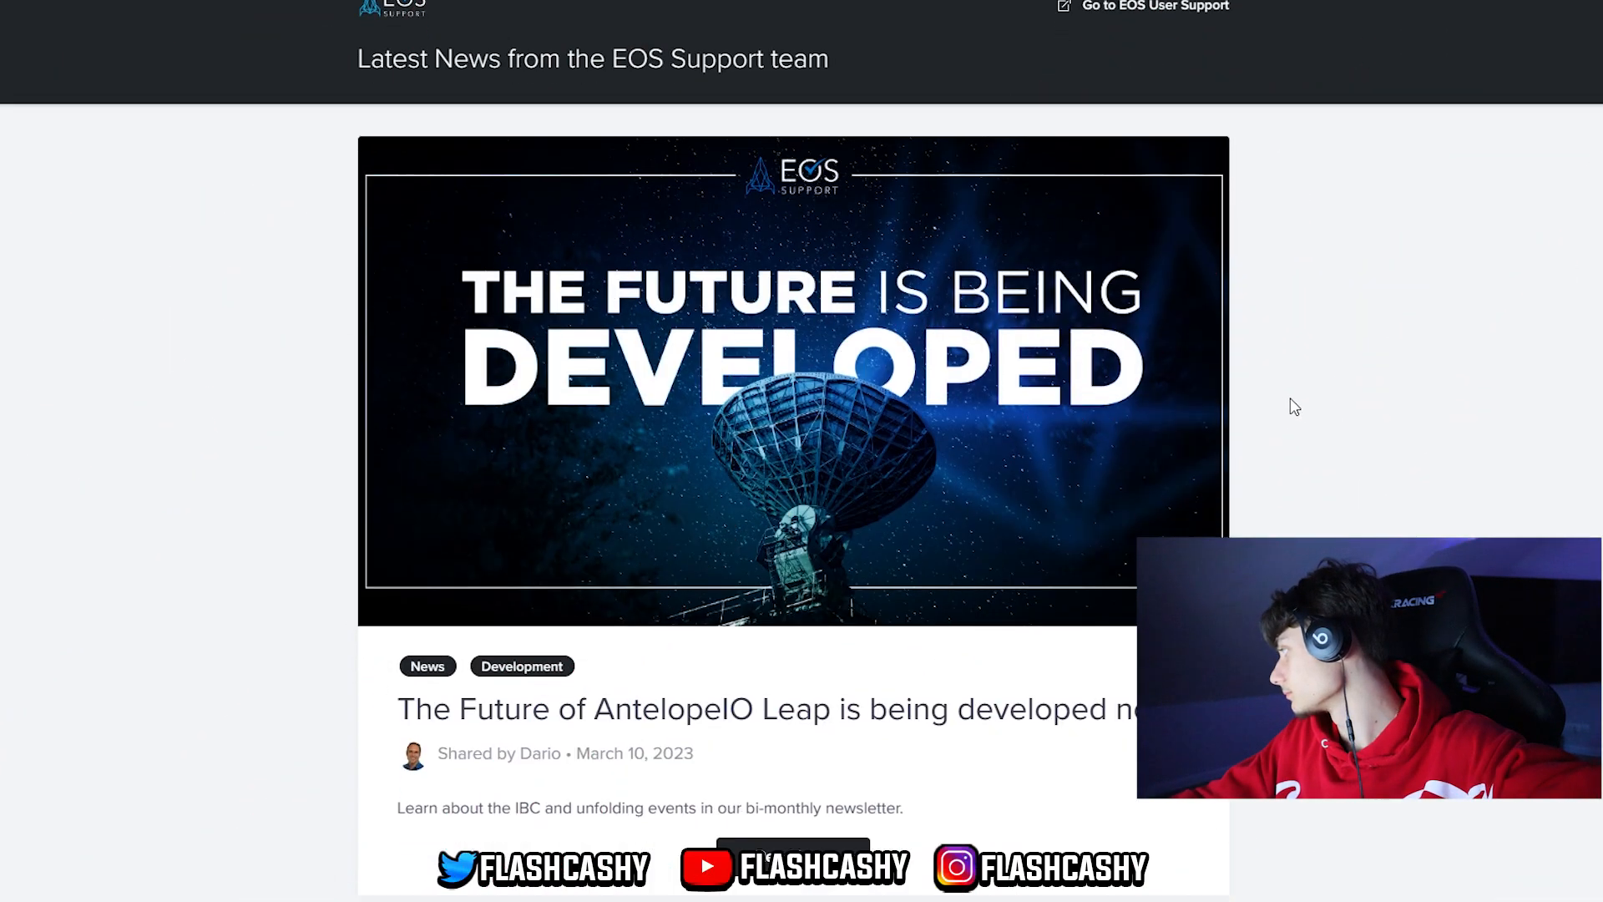
scroll(down, 3)
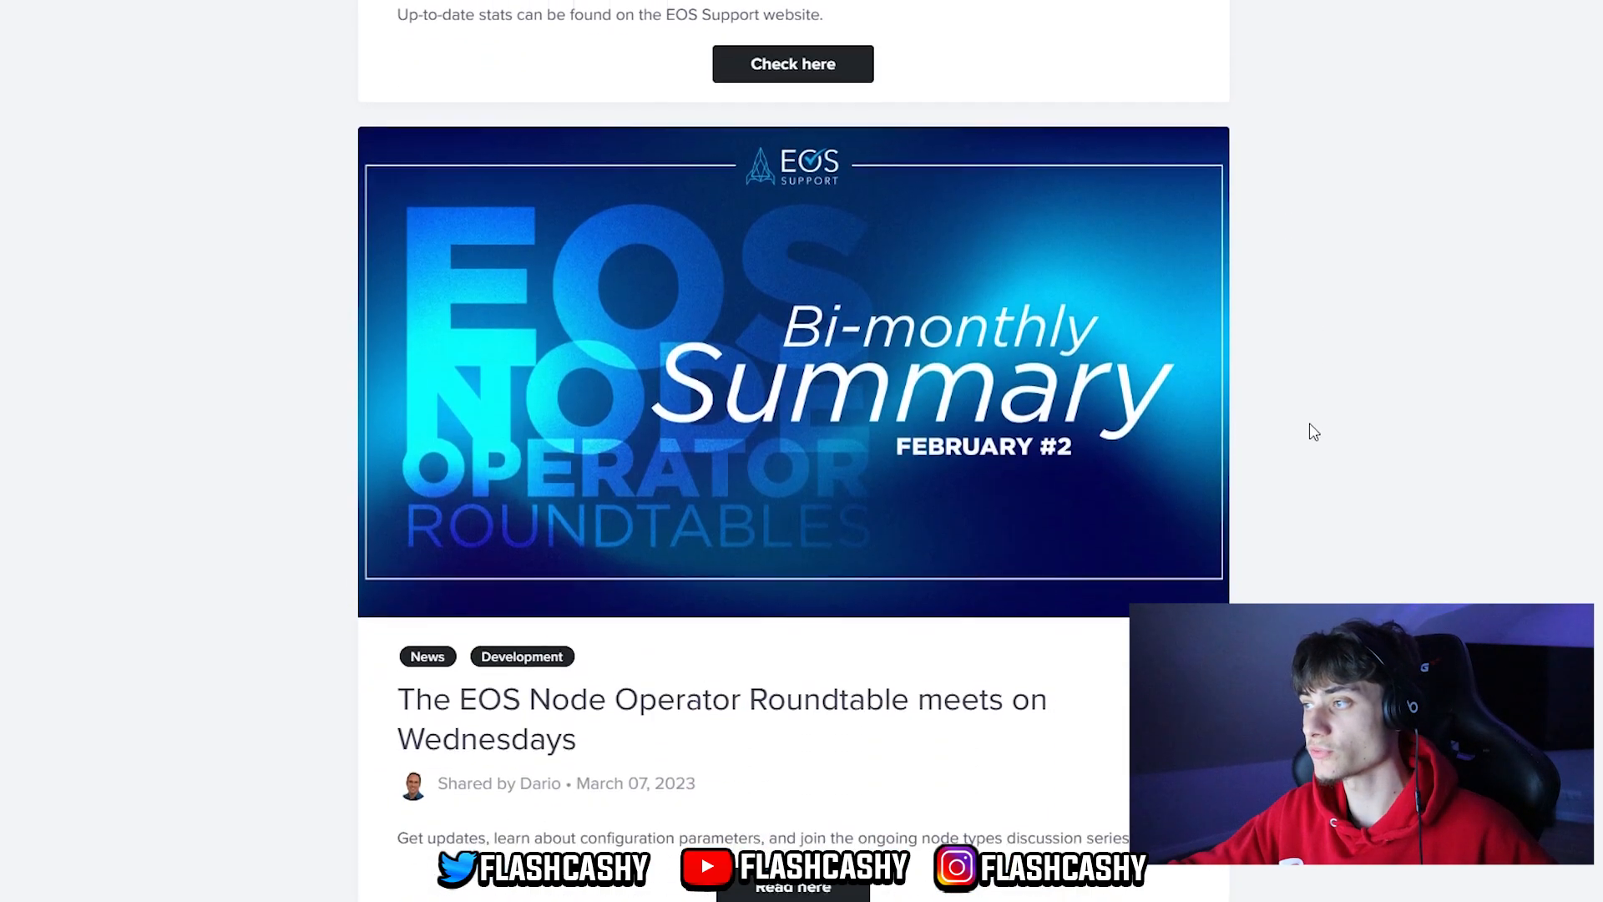
scroll(down, 3)
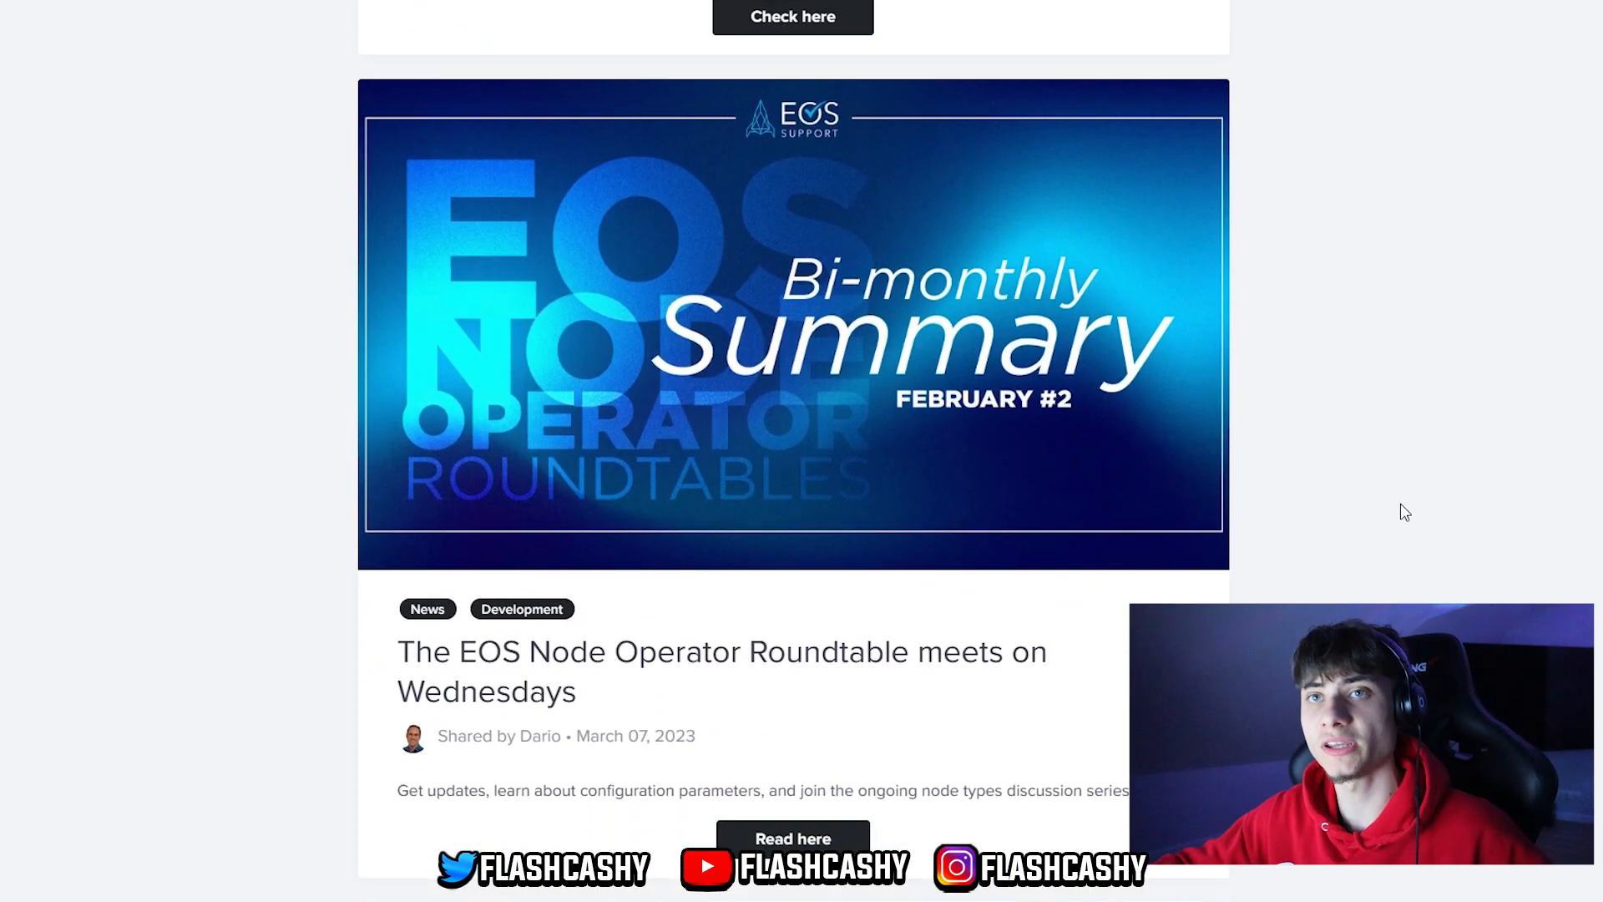